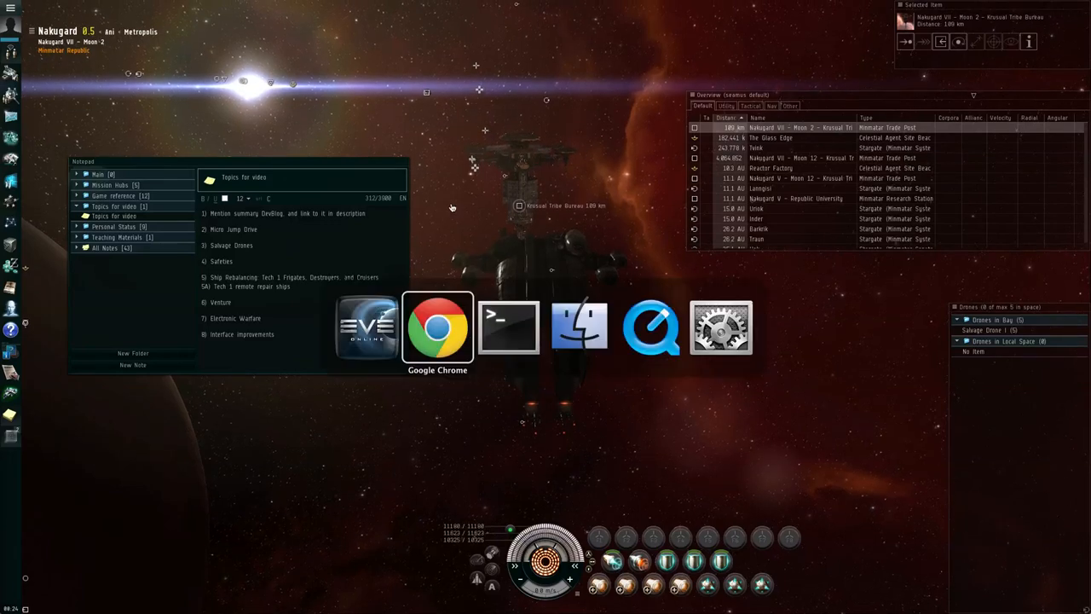
- Go to the EVE Online community site's Dev Blogs page in Chrome
click(438, 326)
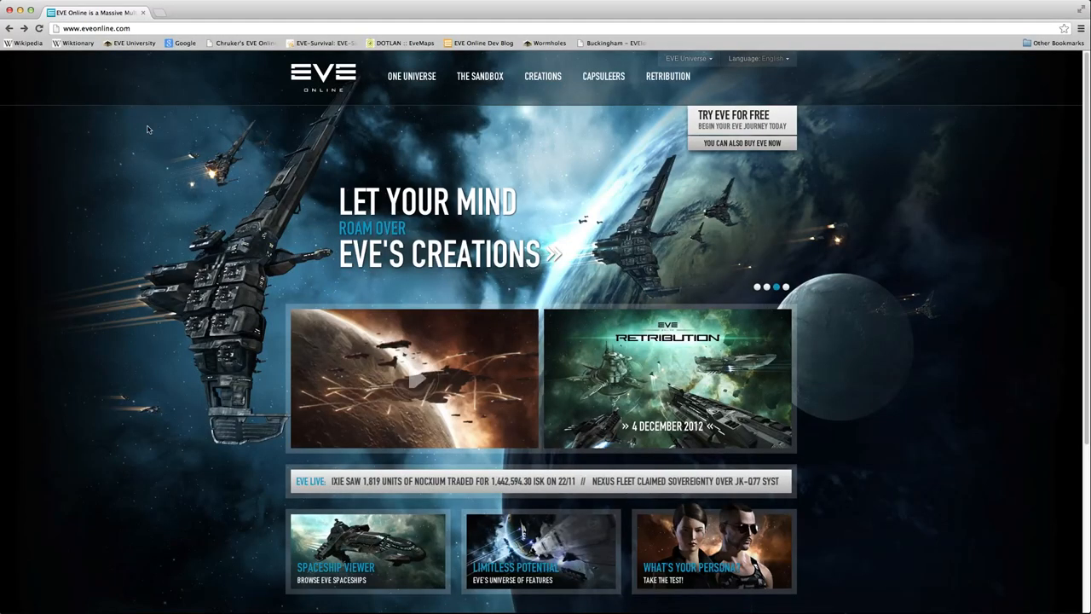
mouse_move(657, 153)
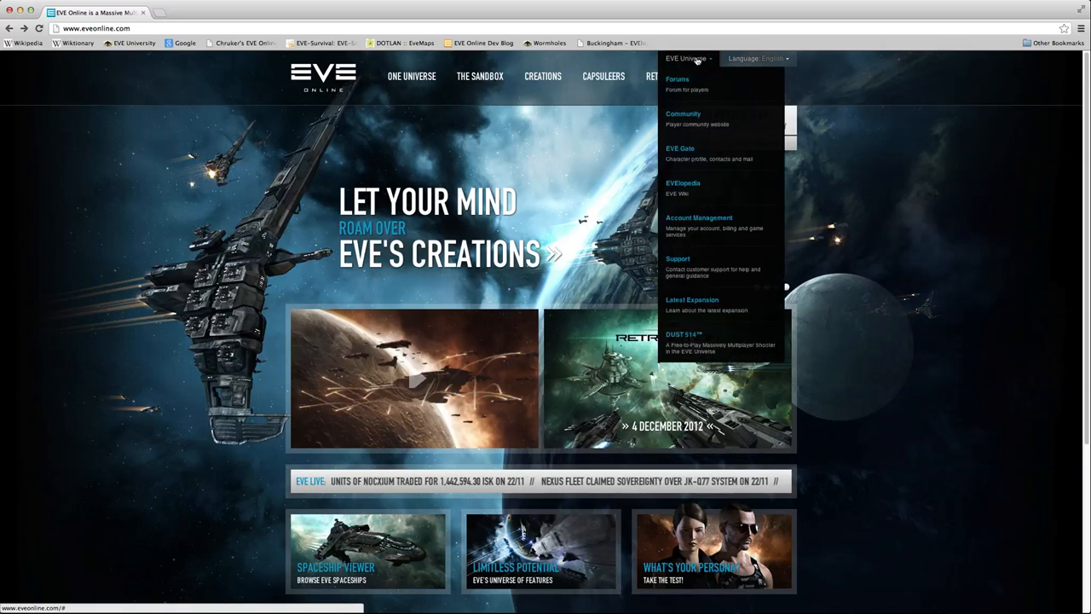
click(683, 113)
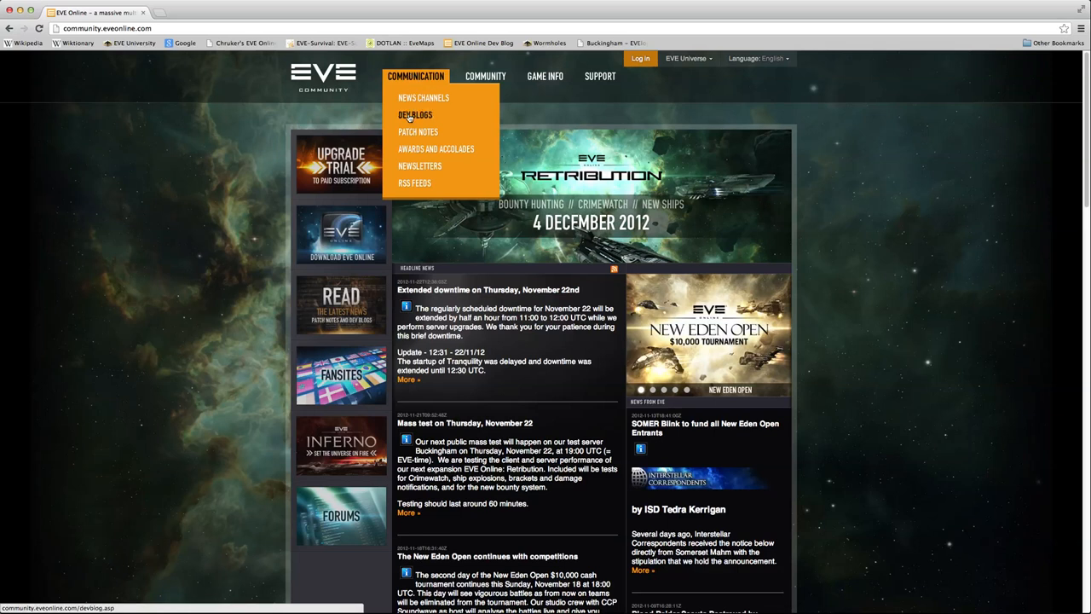
click(415, 114)
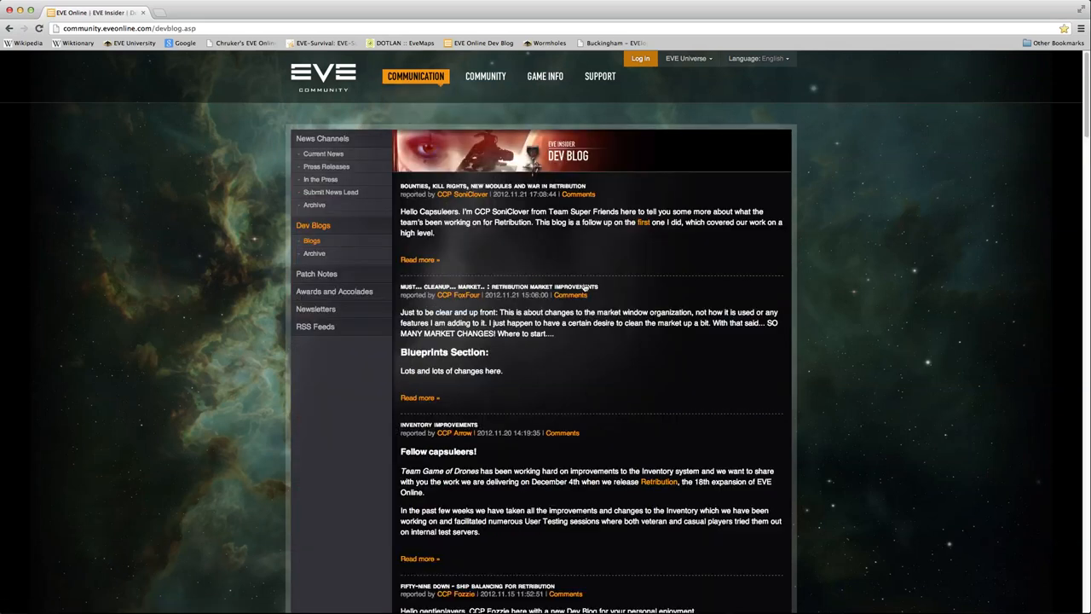
scroll(down, 3)
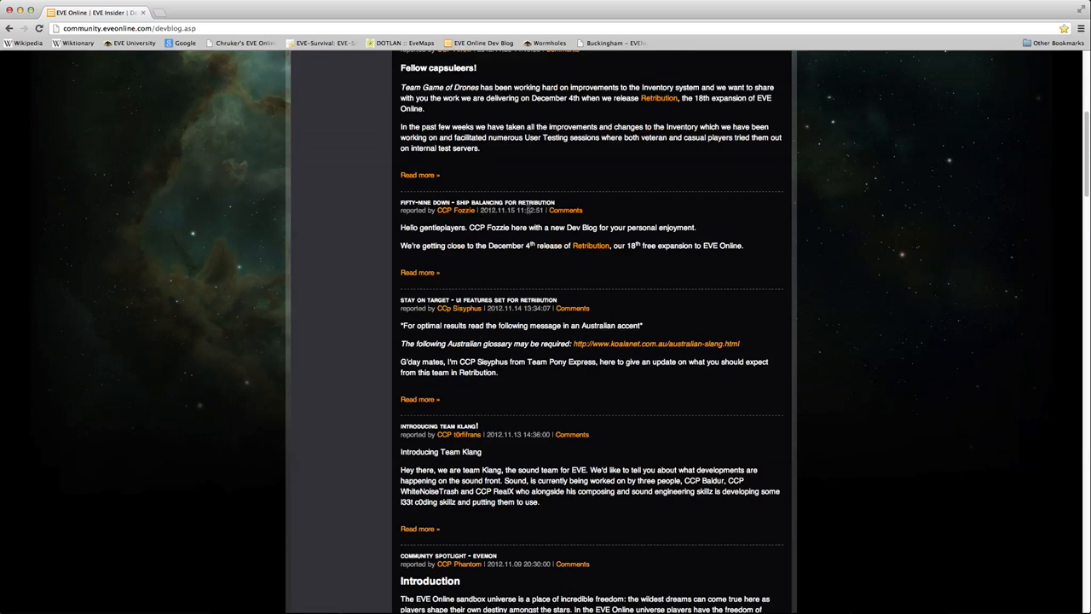
mouse_move(484, 221)
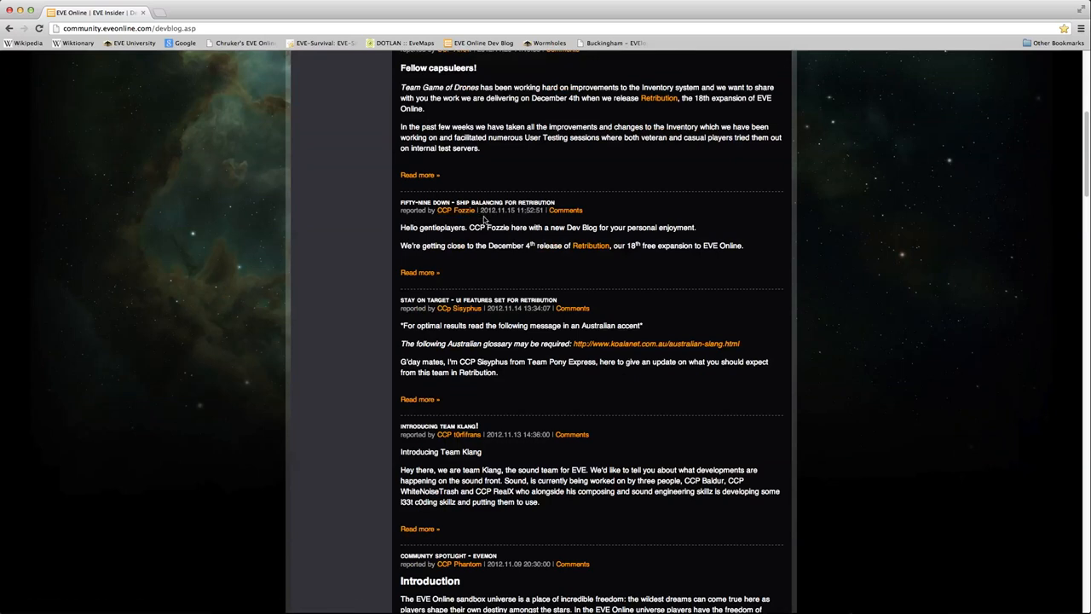
- Read the Fifty-Nine Down Retribution ship balancing blog down to the frigate details
click(477, 202)
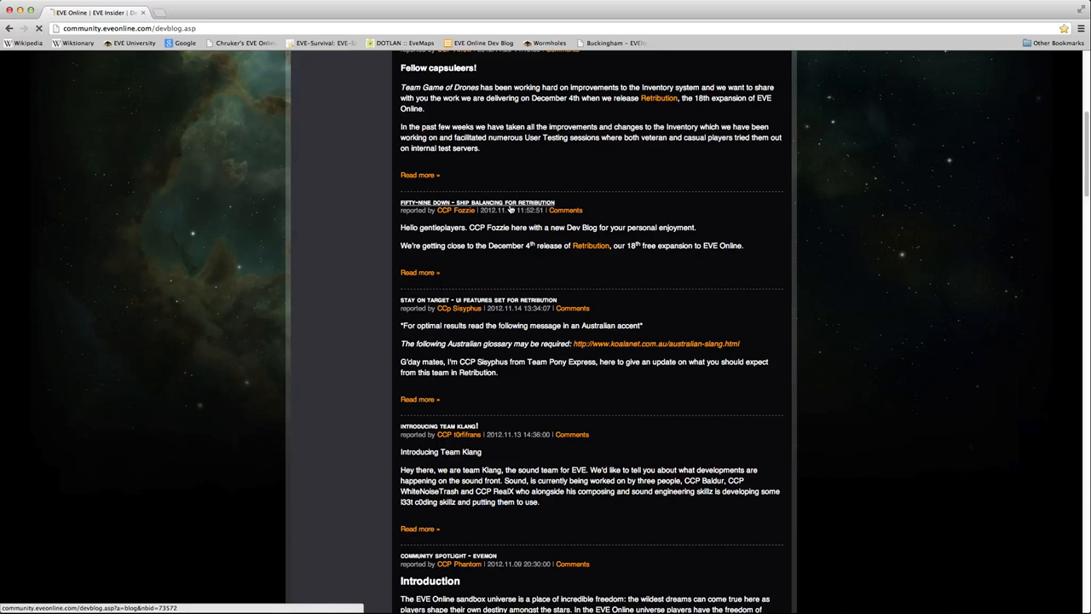
click(419, 272)
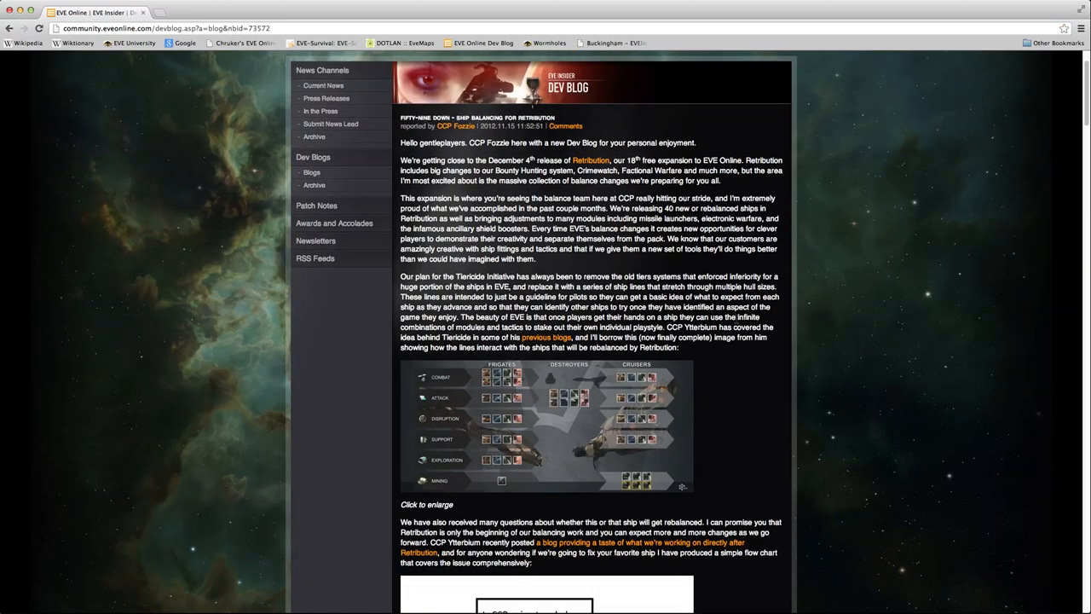
scroll(down, 3)
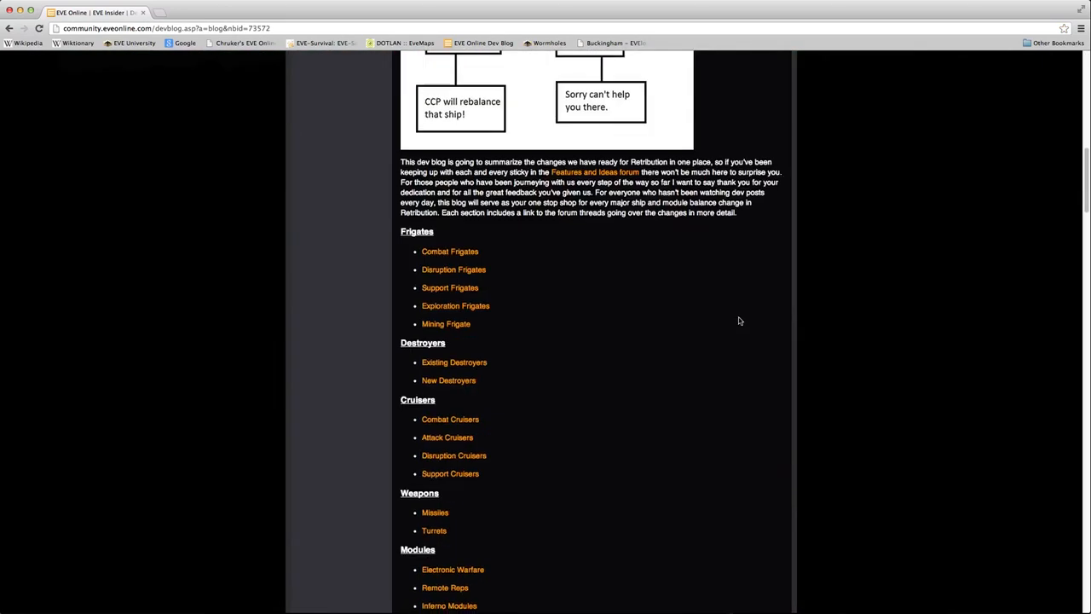
scroll(down, 3)
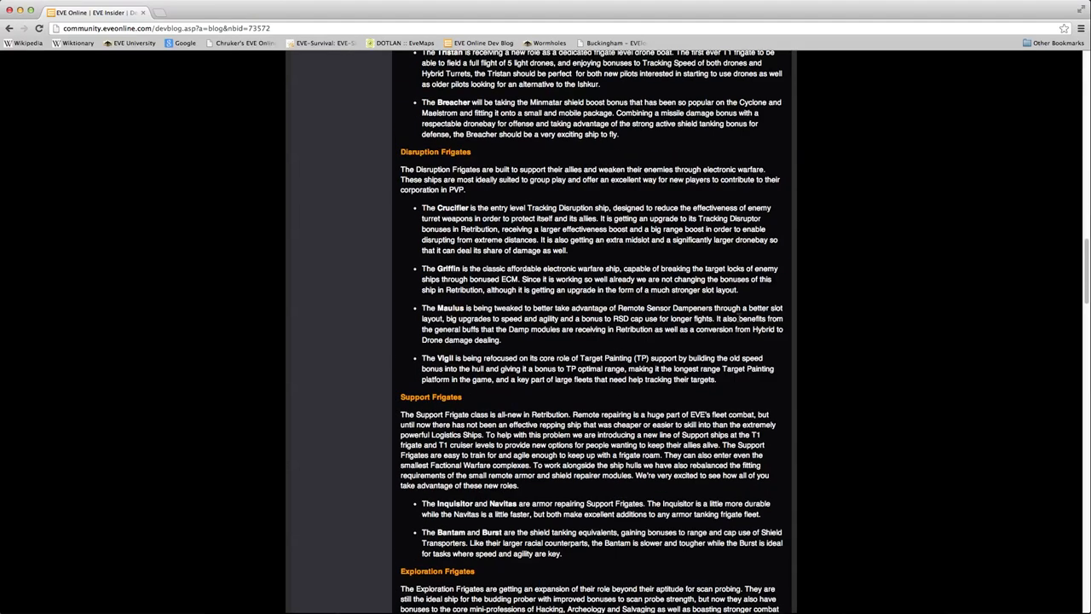
scroll(down, 3)
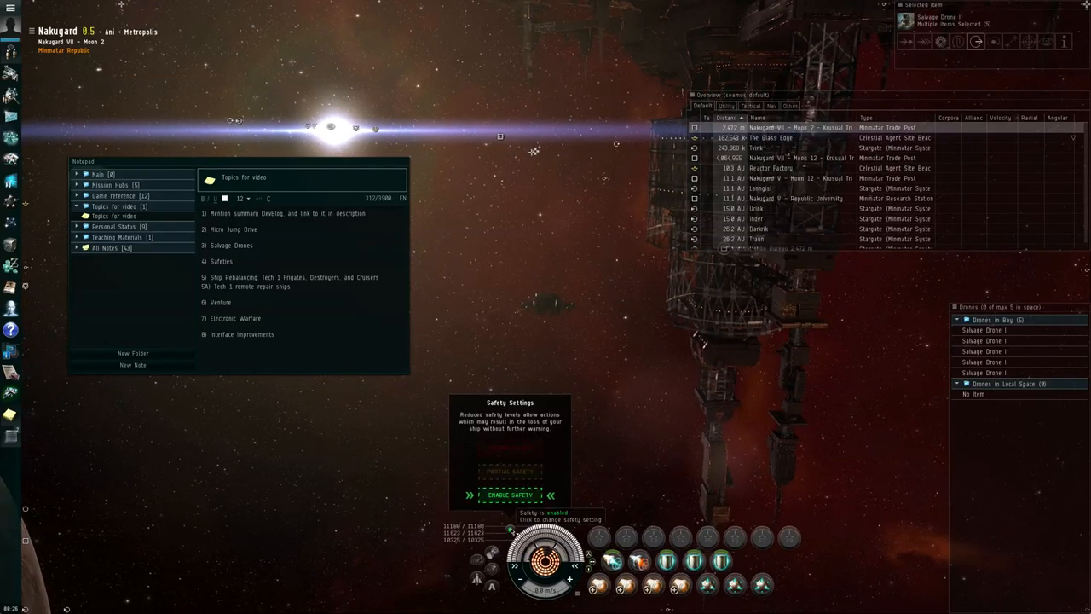
mouse_move(537, 503)
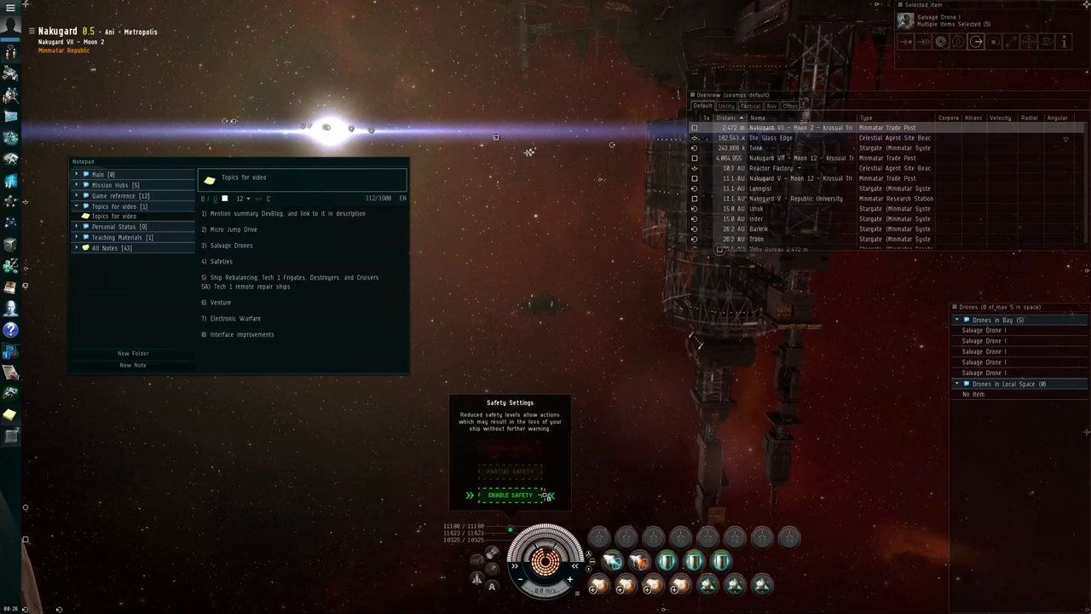
mouse_move(510, 494)
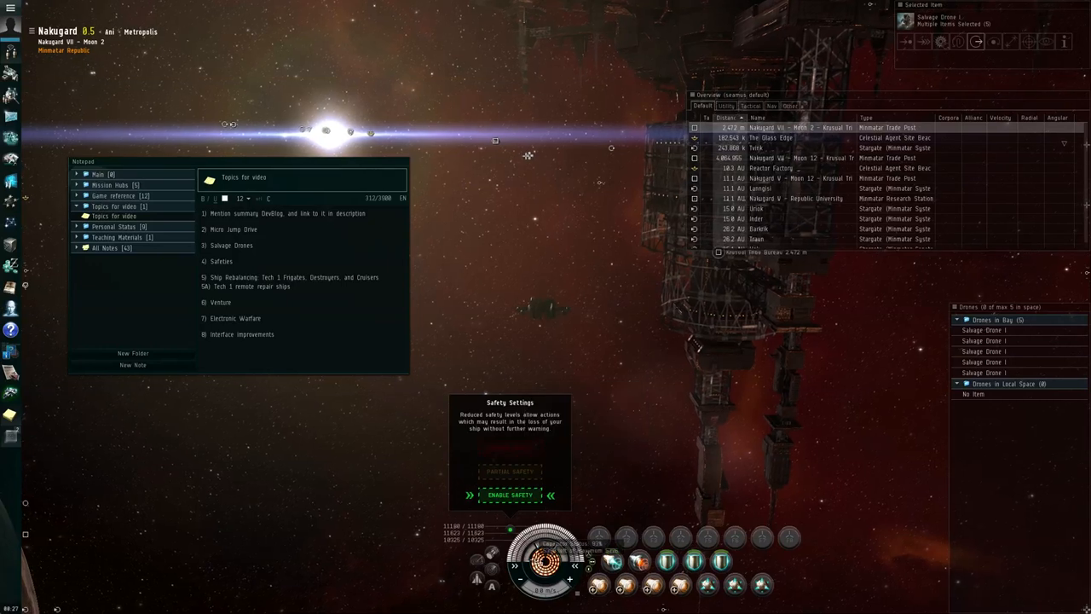
mouse_move(510, 470)
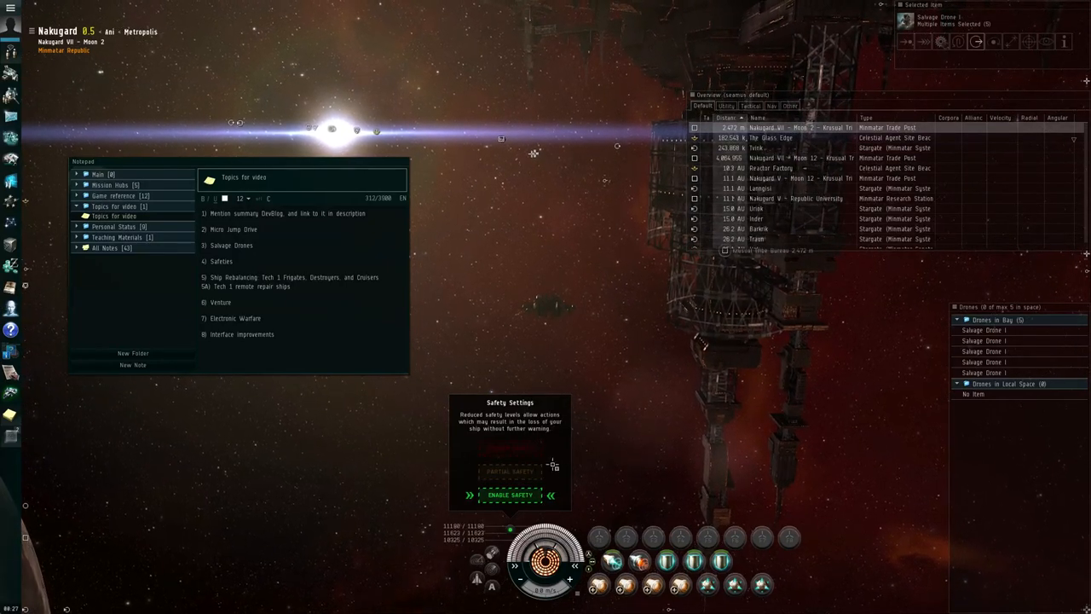
mouse_move(510, 449)
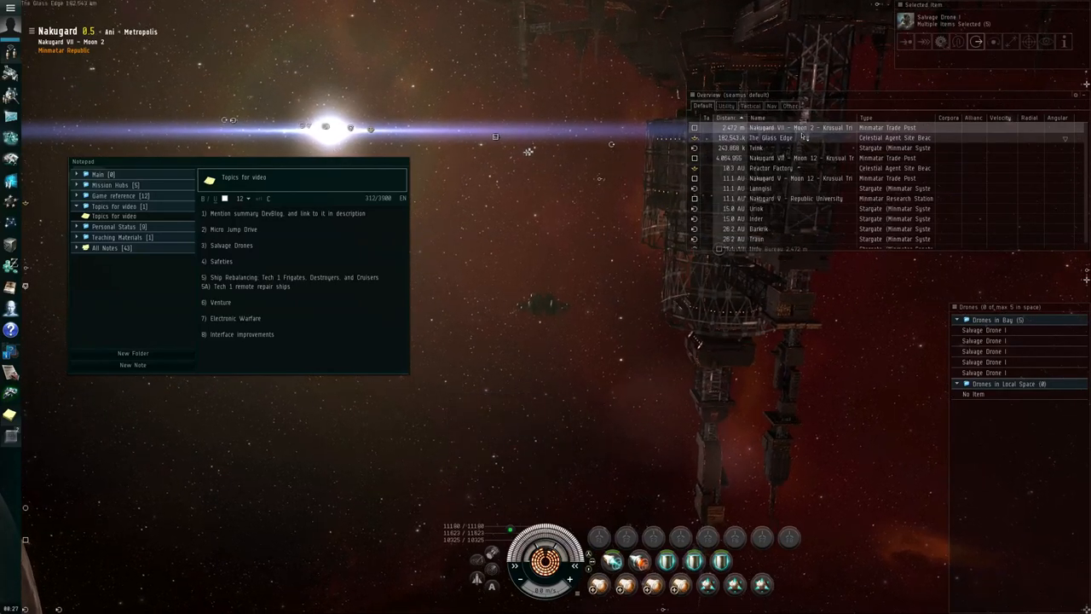
- Dock at the Krusual Tribe Bureau station at Nakugard VII – Moon 2
click(802, 127)
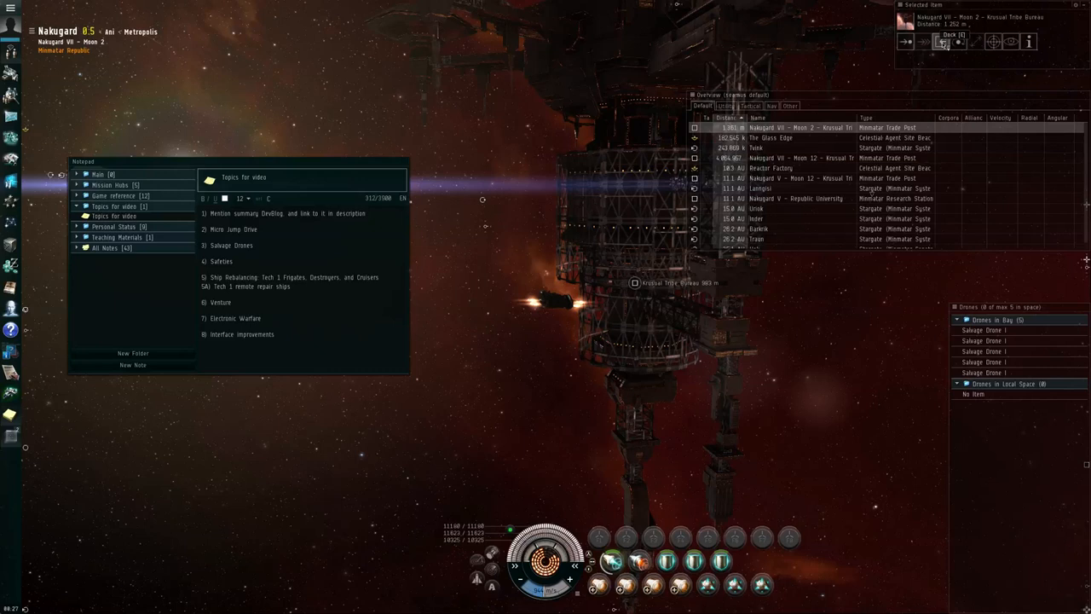
click(942, 41)
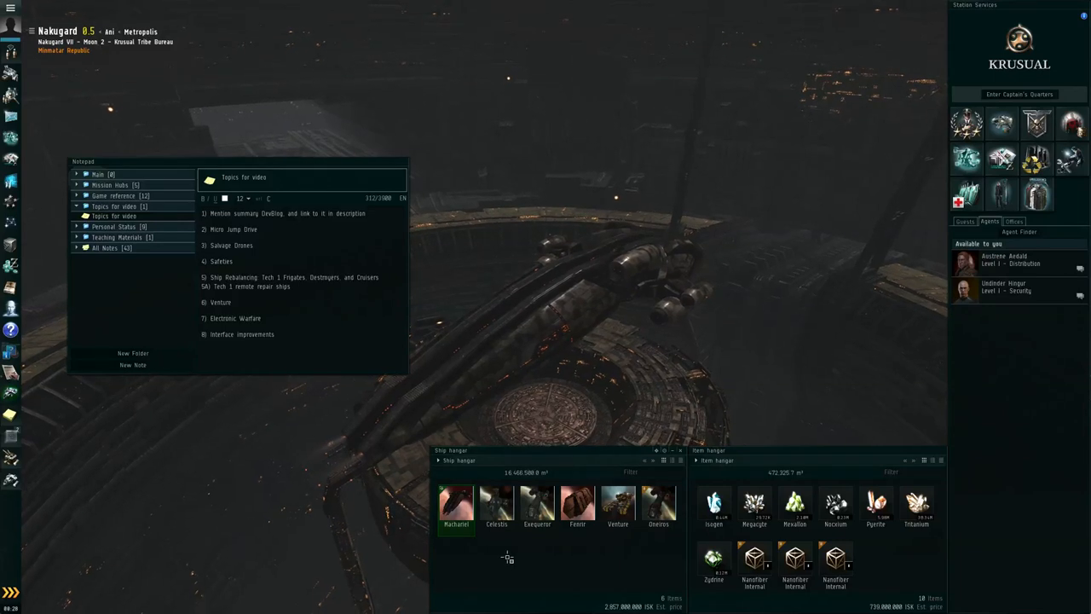
mouse_move(537, 503)
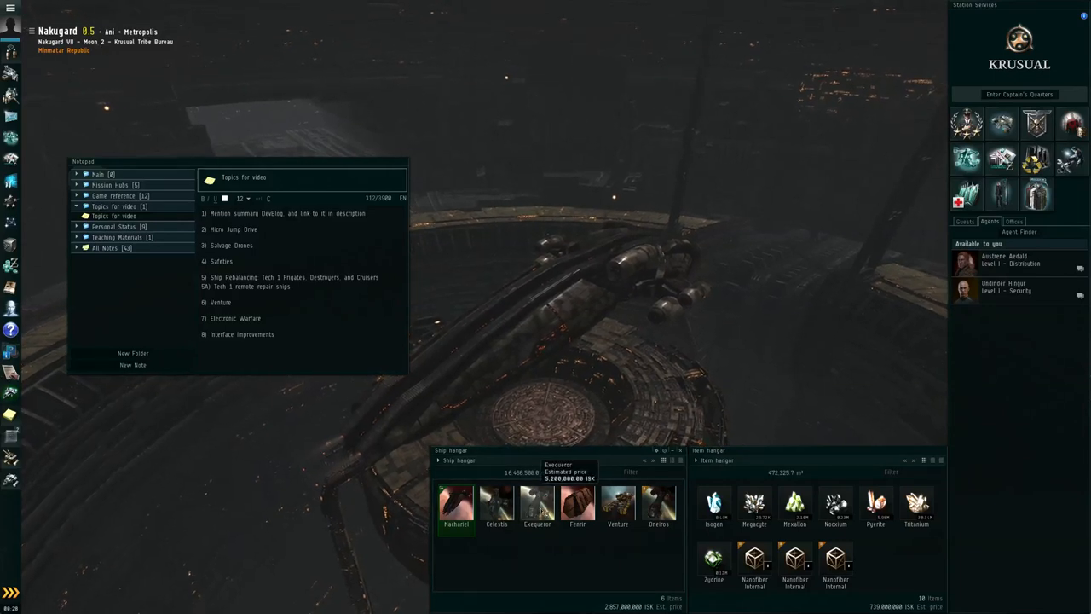
right_click(537, 503)
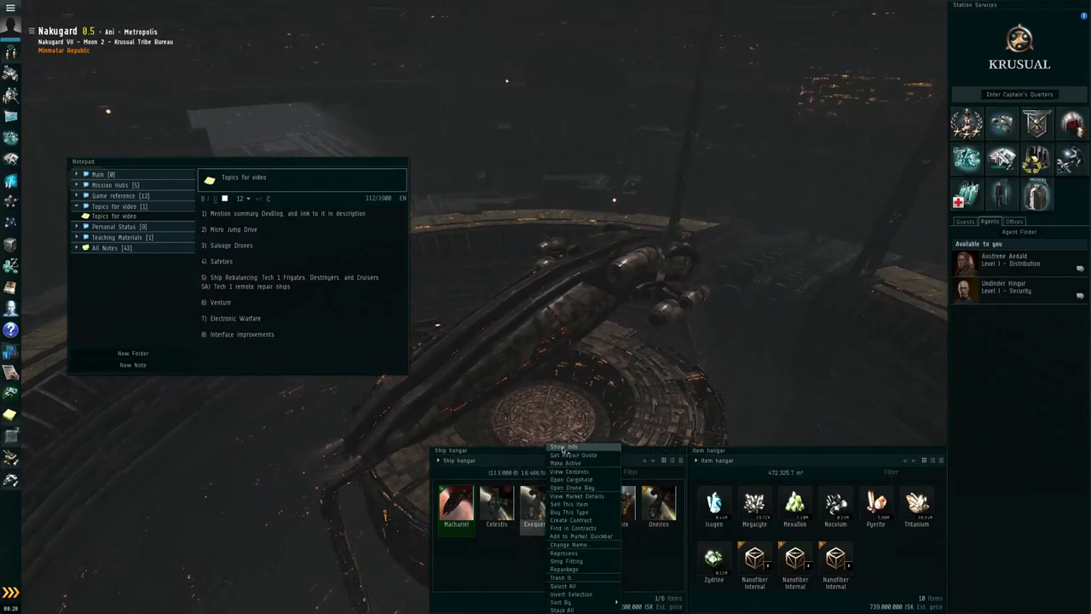
click(563, 446)
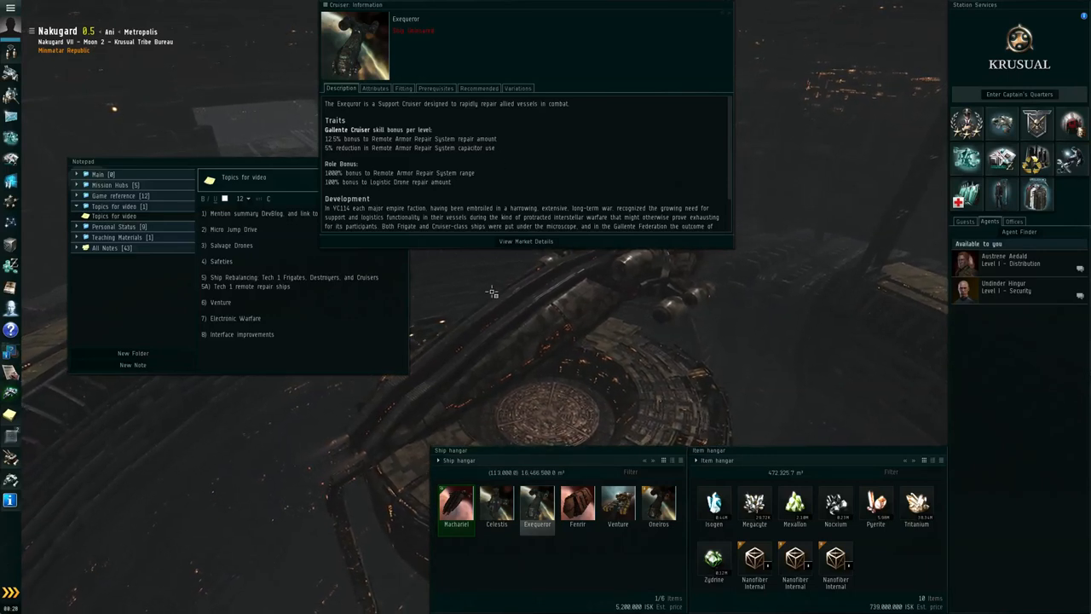
mouse_move(658, 503)
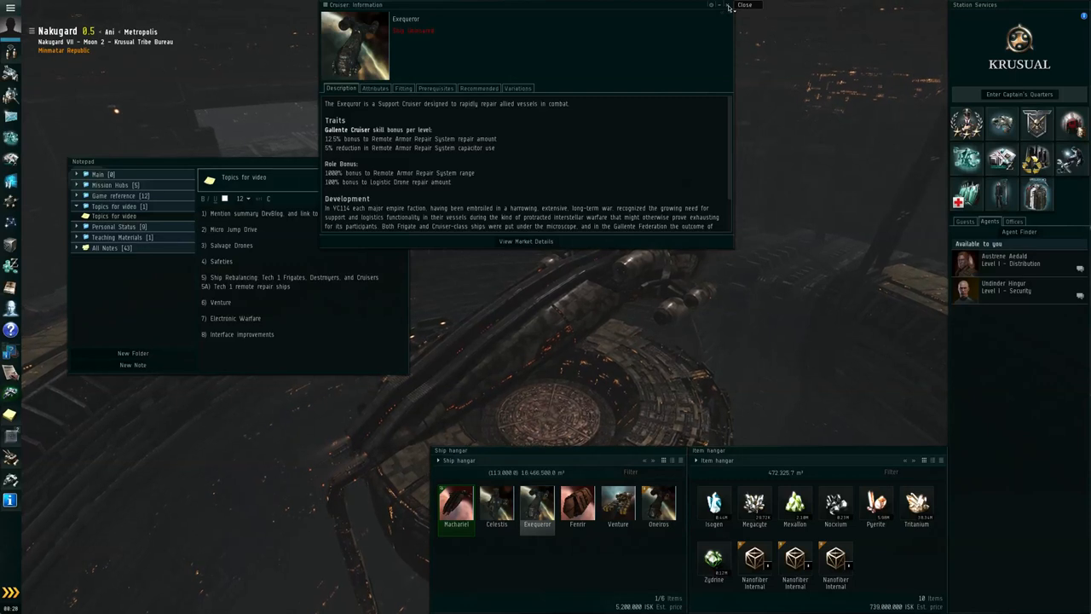
click(743, 5)
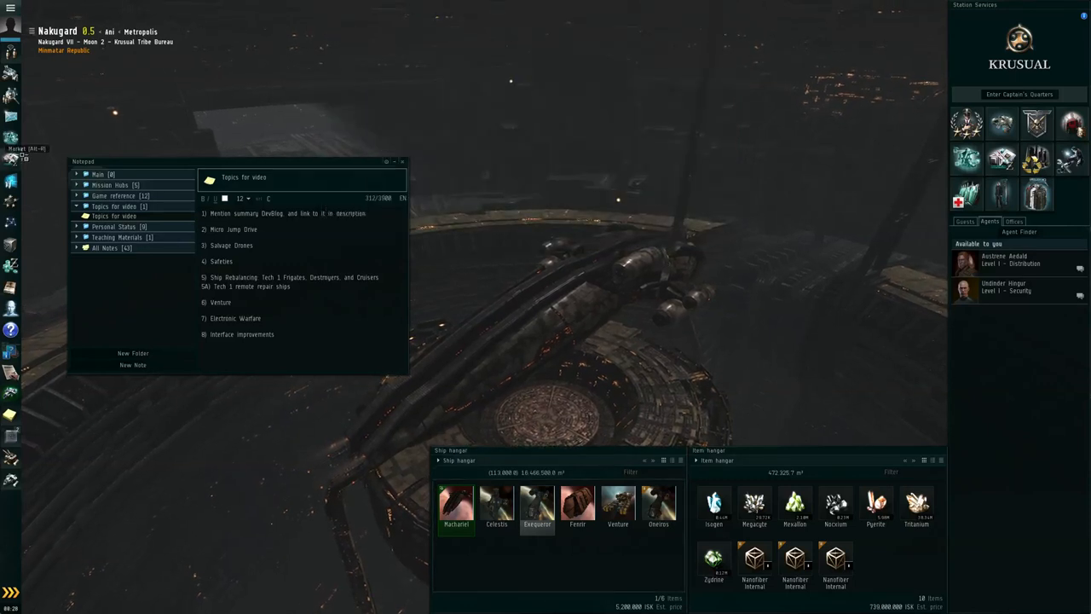
- Browse the market's Gallente then Minmatar standard frigates, scrolling to the Burst
click(12, 148)
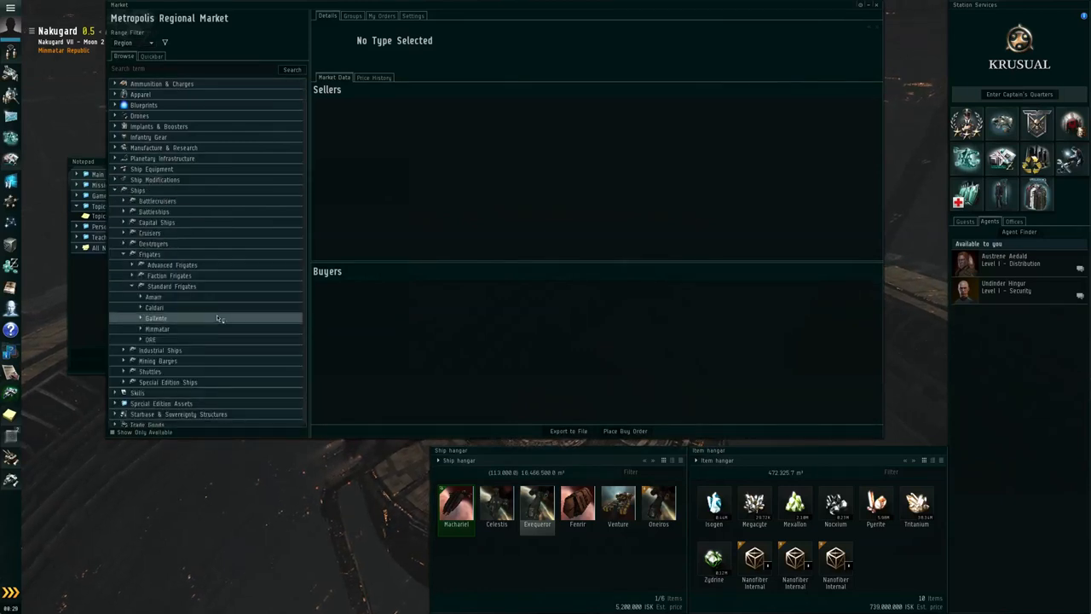
click(156, 318)
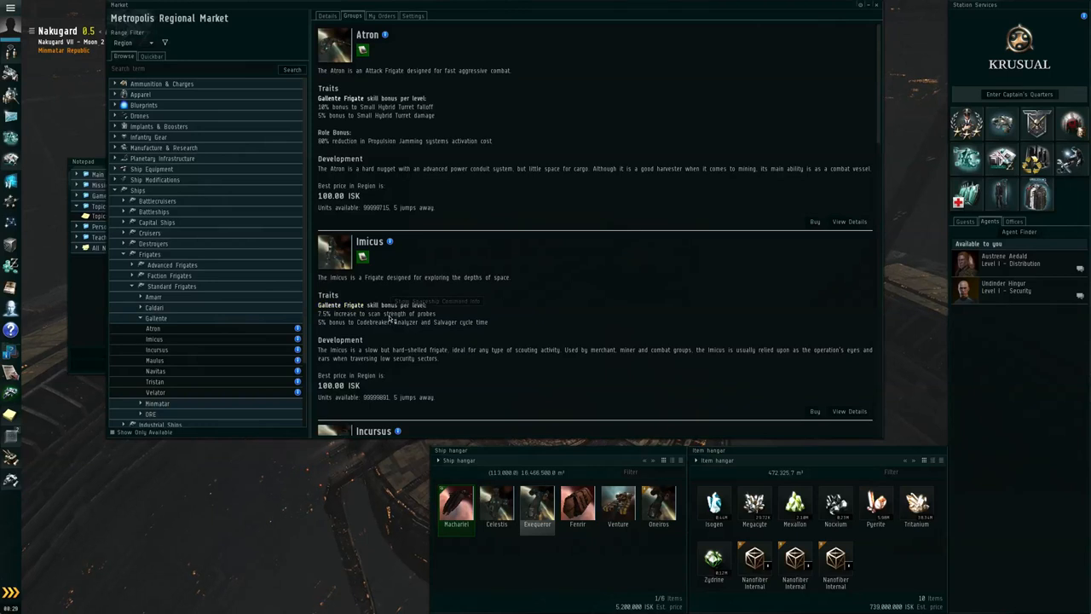
scroll(down, 3)
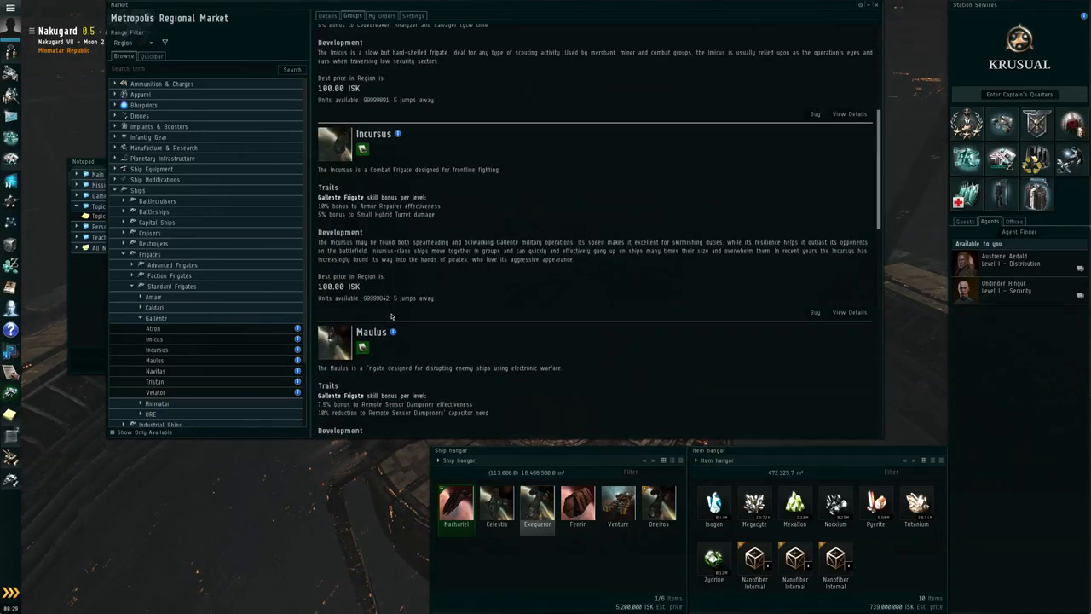
scroll(down, 3)
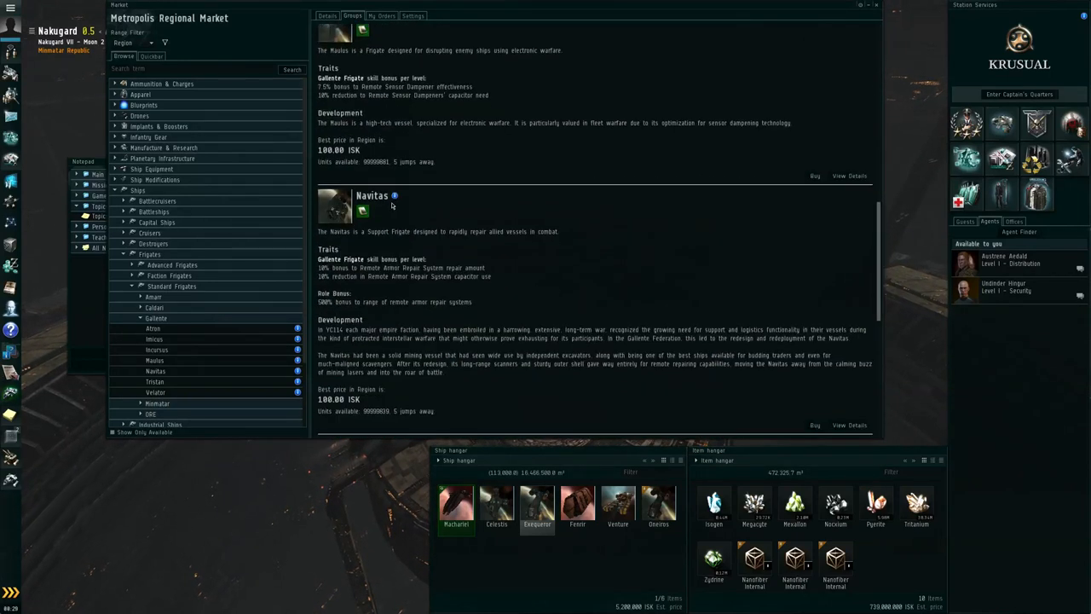
mouse_move(629, 262)
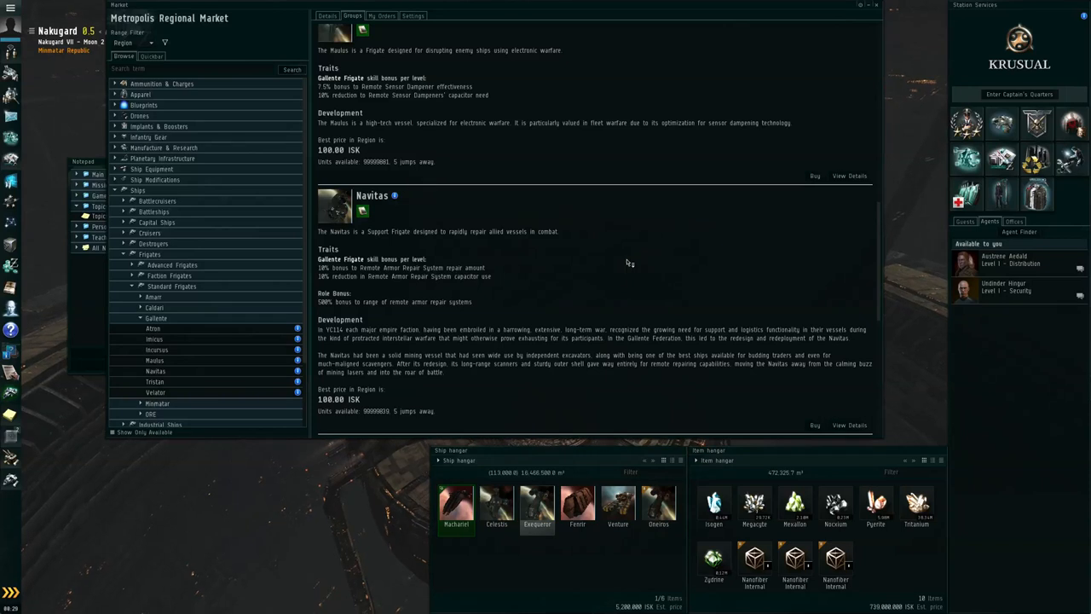
mouse_move(646, 258)
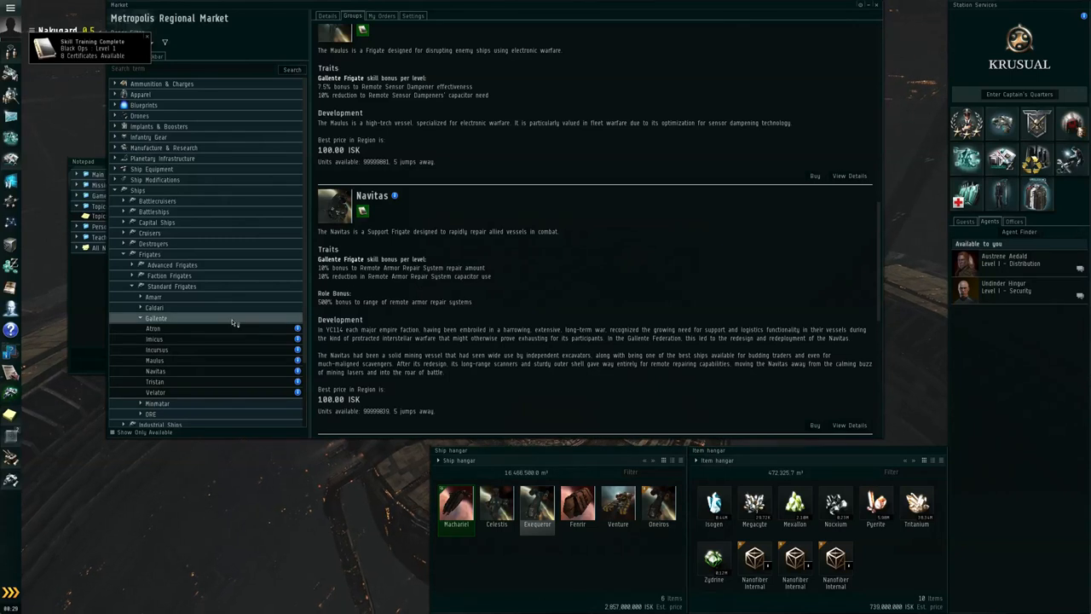
click(156, 318)
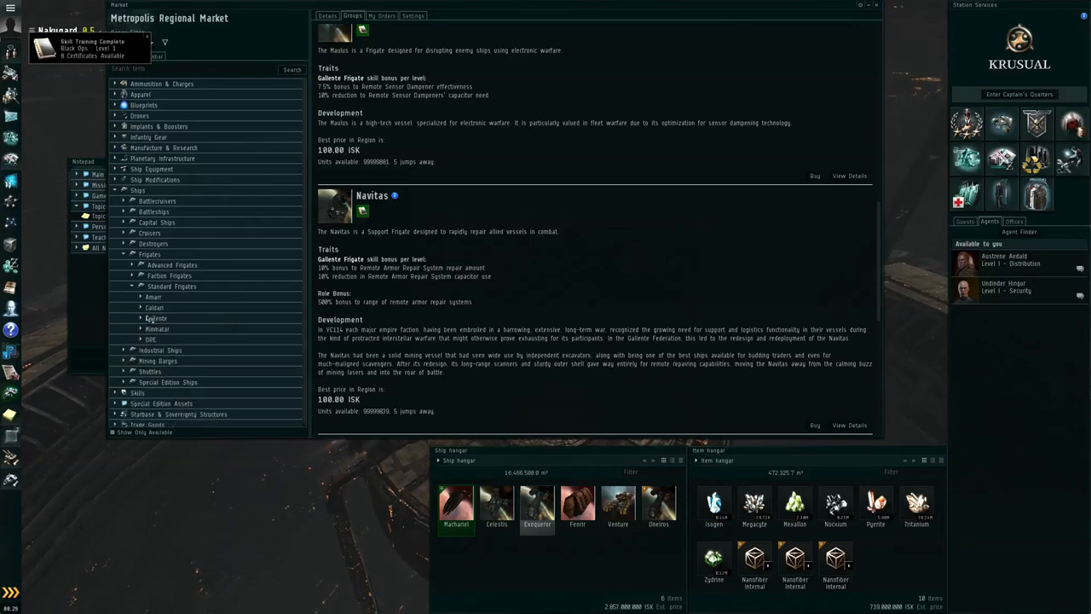
click(157, 328)
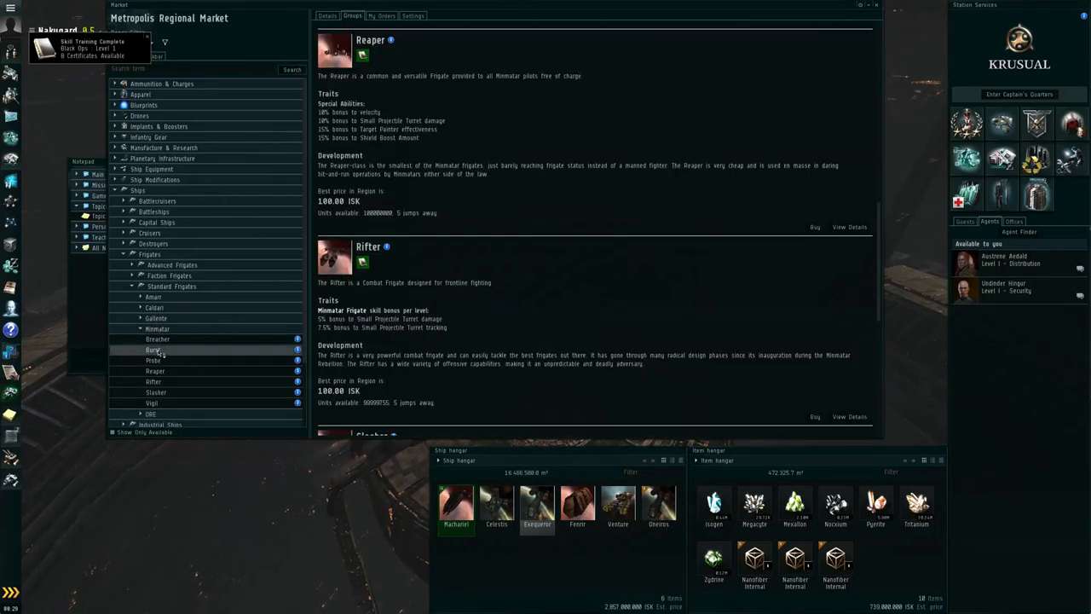
scroll(down, 3)
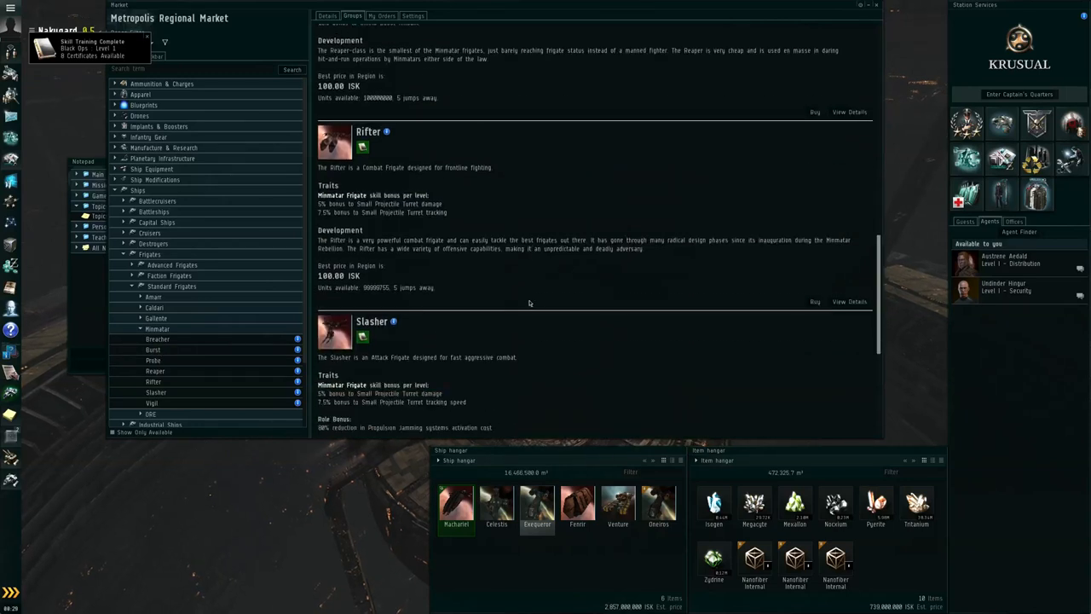
scroll(down, 3)
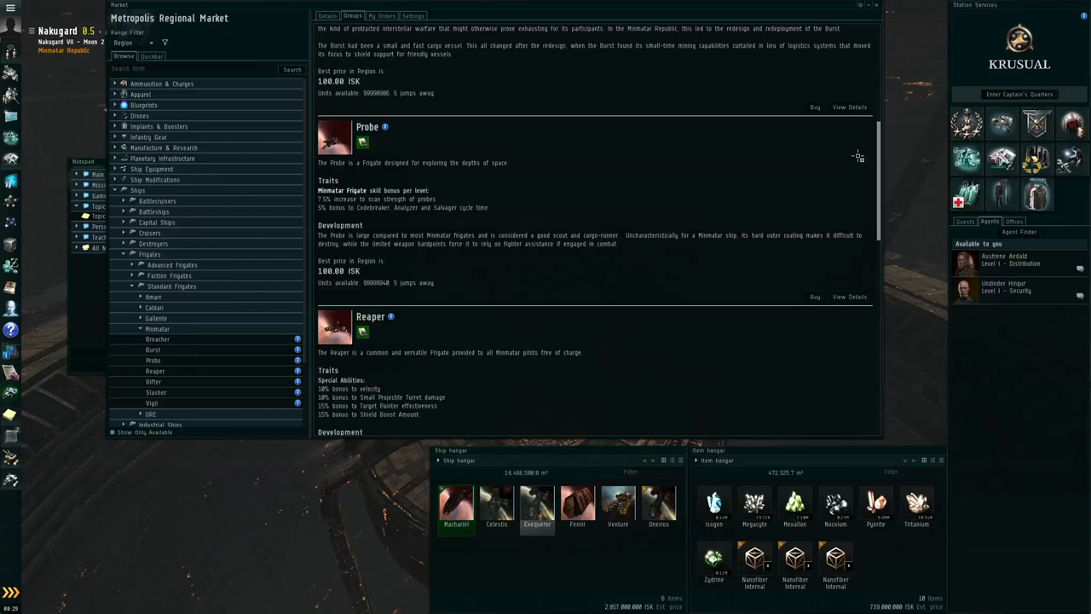
scroll(up, 3)
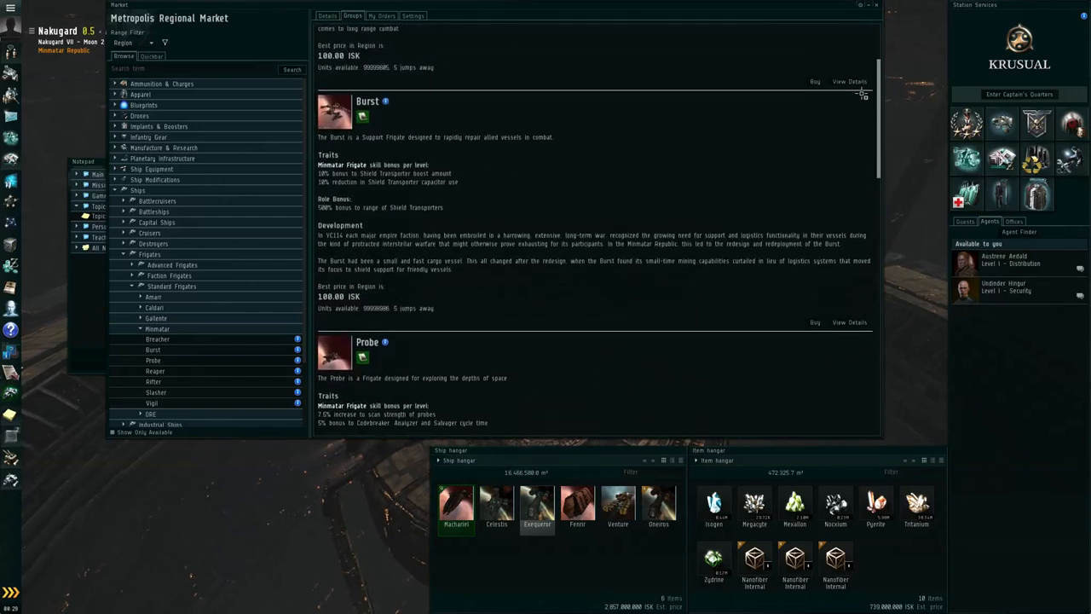
mouse_move(483, 177)
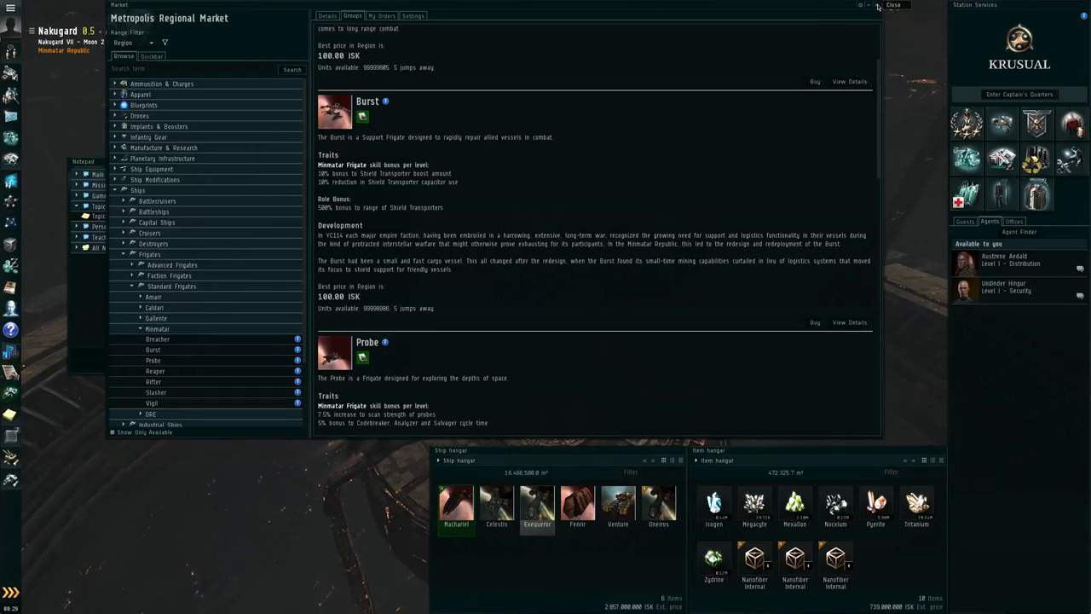
- Close the market and show info for the Venture in the ship hangar
click(894, 5)
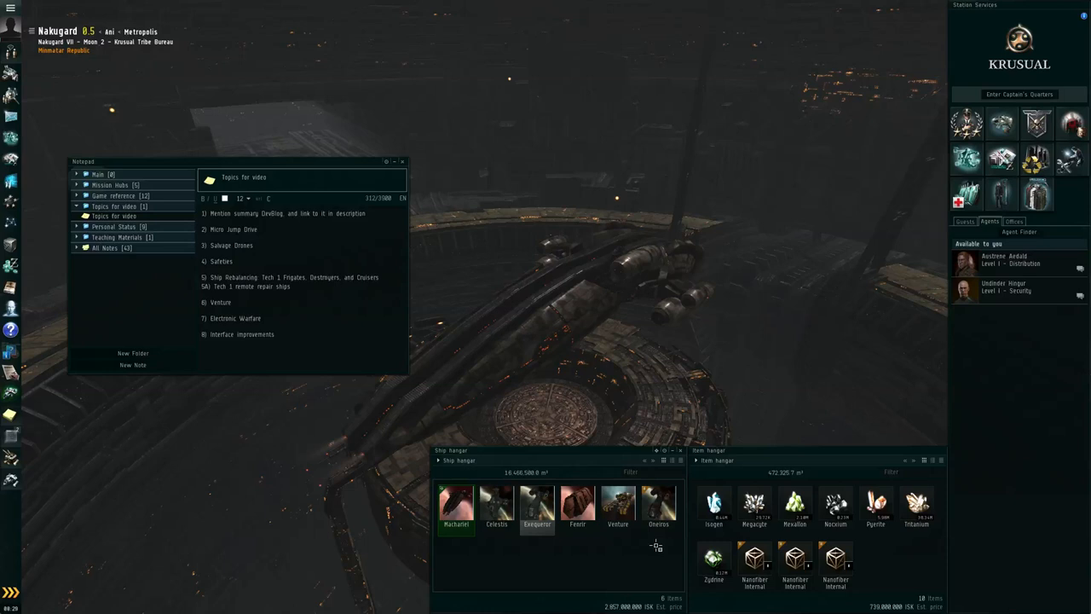
right_click(618, 503)
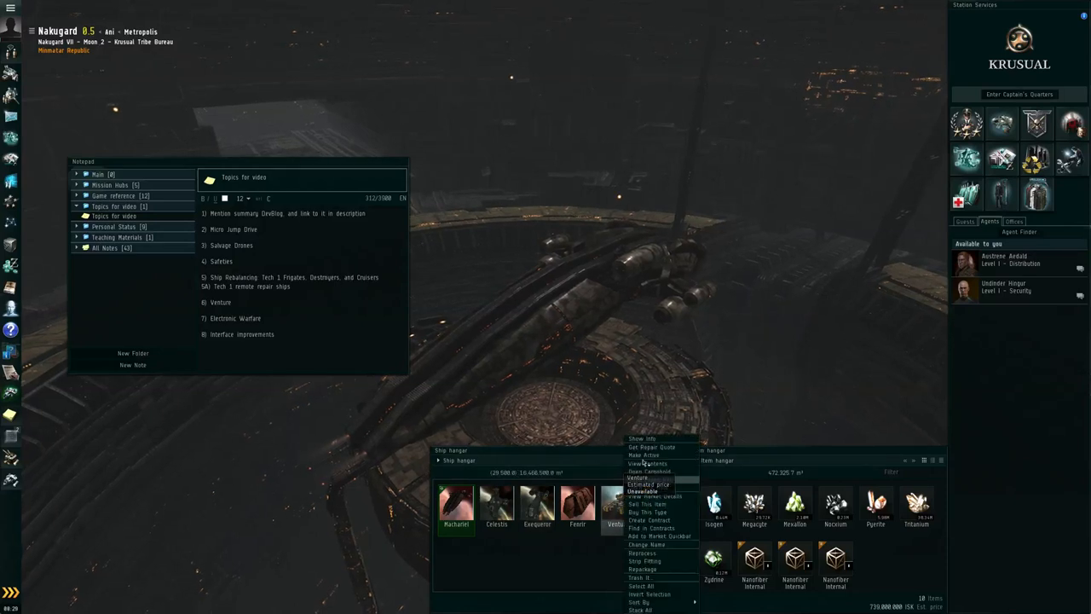
click(642, 438)
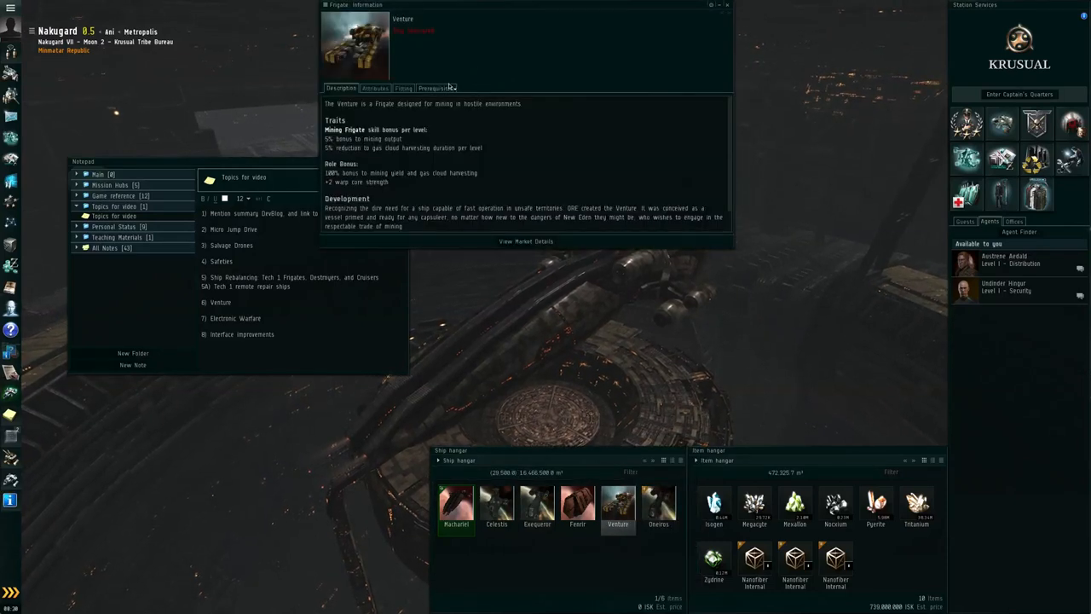
- Review the Venture's prerequisites, fitting and description tabs
click(434, 88)
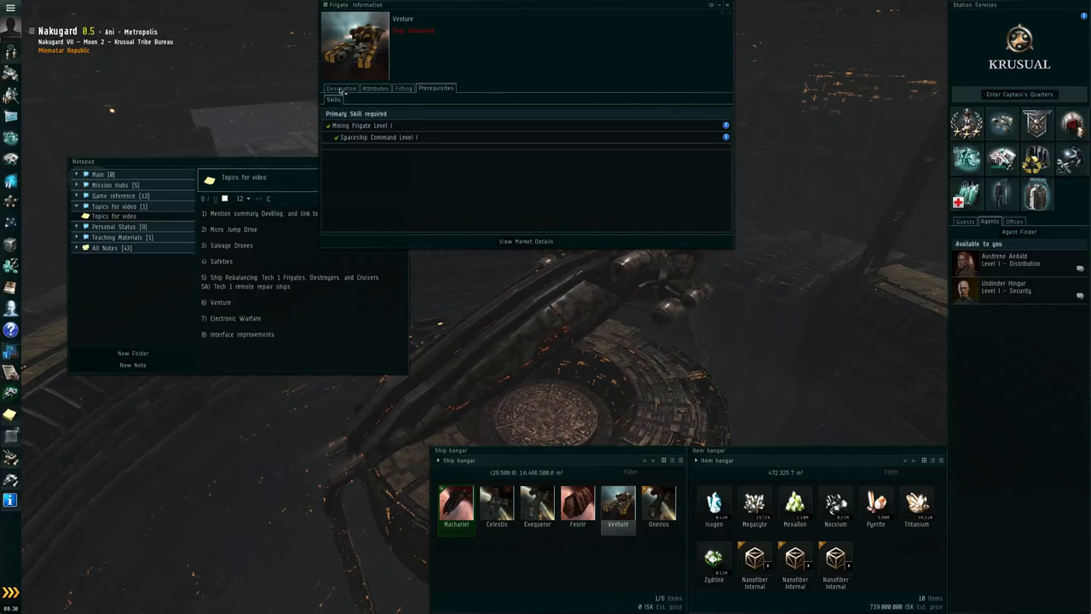
click(341, 88)
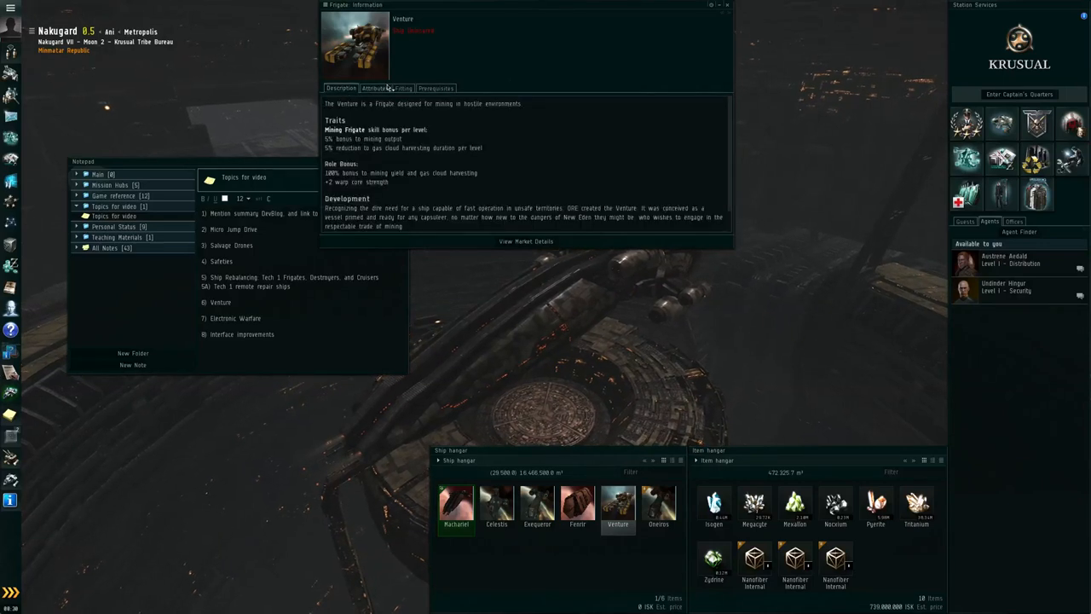
click(403, 88)
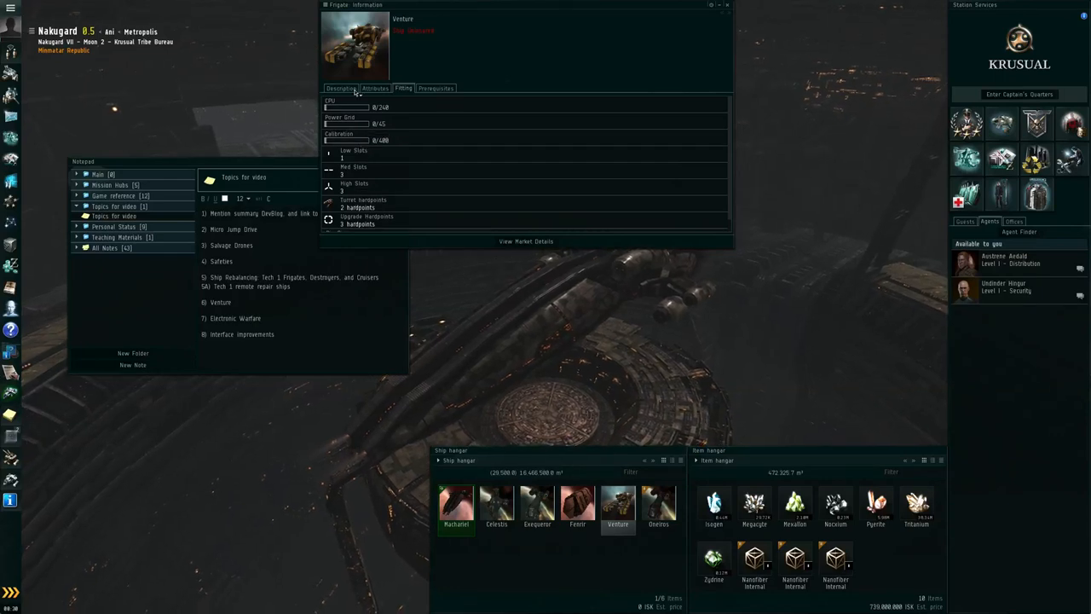
click(340, 87)
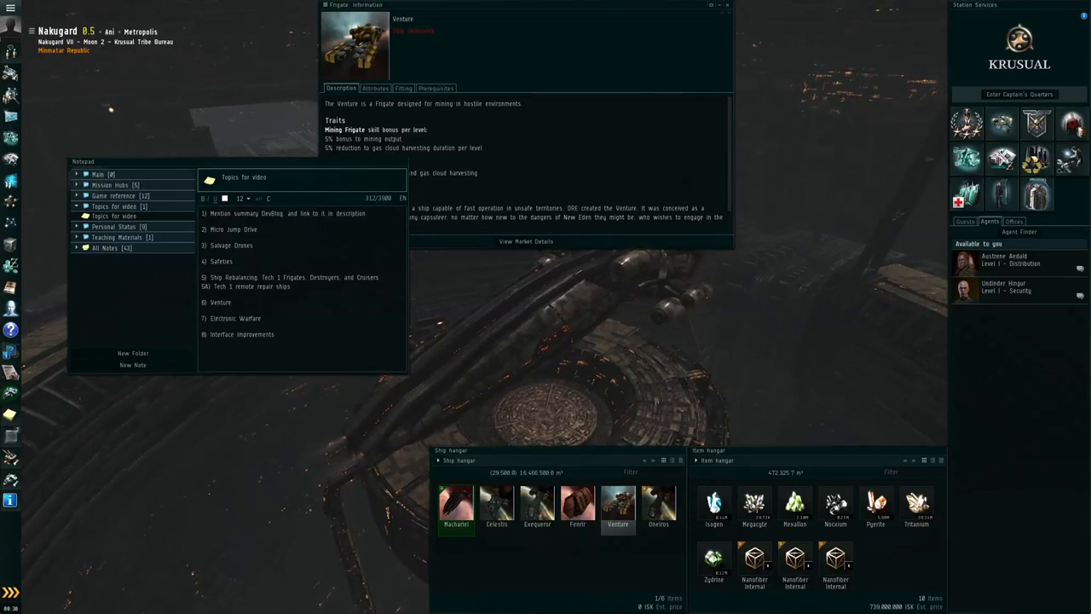
- Close the Venture info window and bring up the Celestis fitting
click(727, 5)
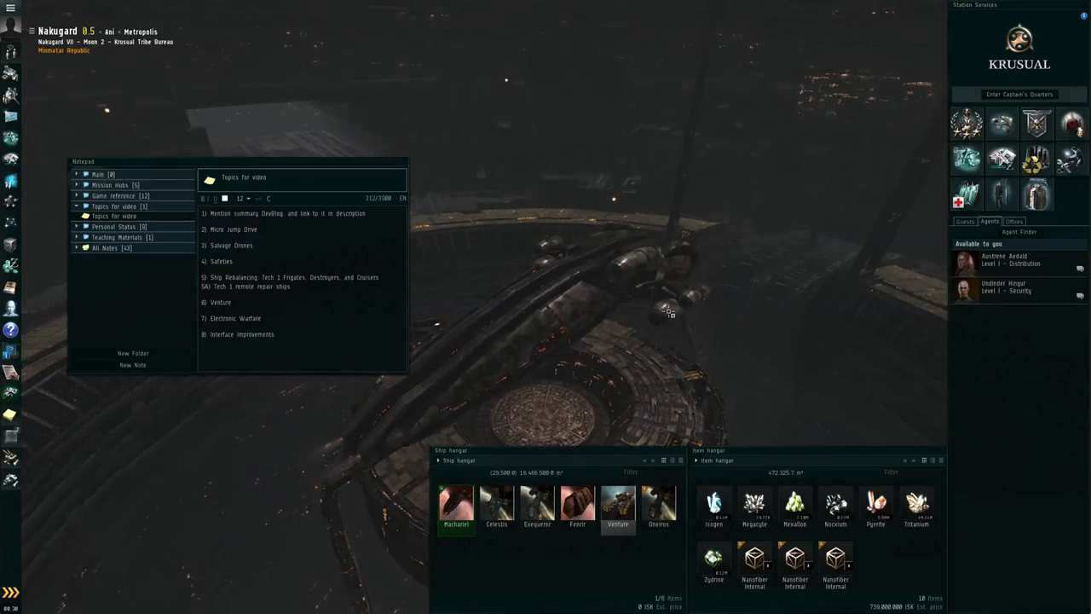
click(497, 503)
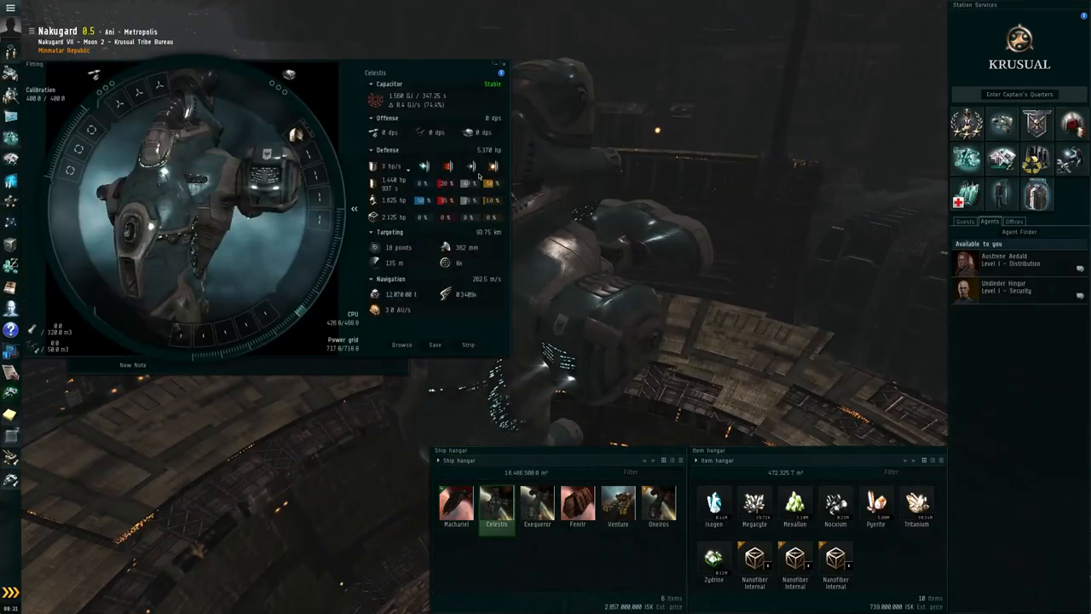
mouse_move(294, 134)
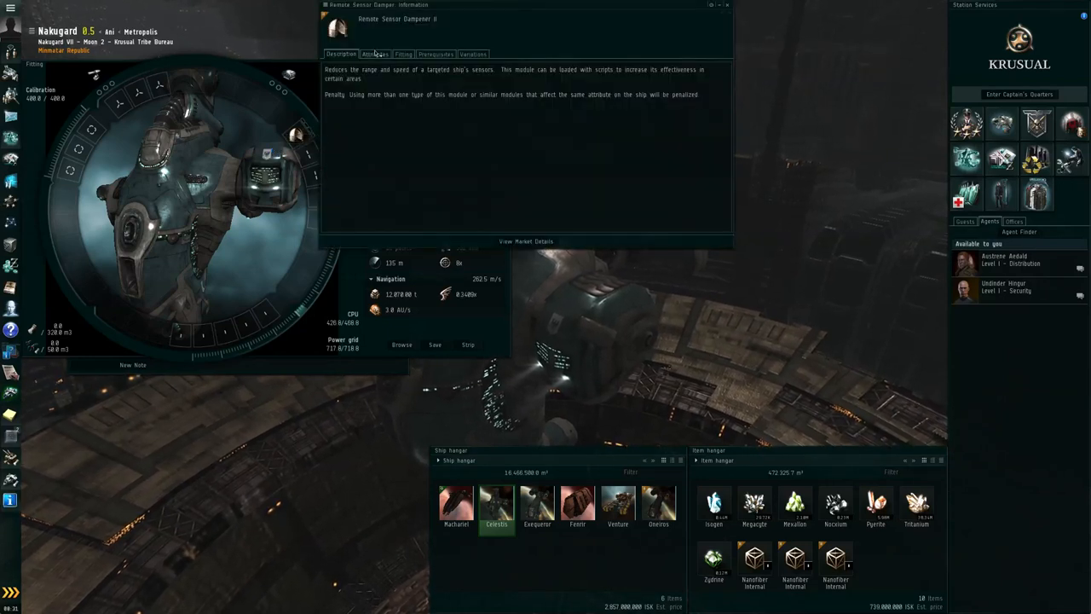
- View the Remote Sensor Dampener II attributes showing -20.05% targeting range and scan resolution
click(376, 54)
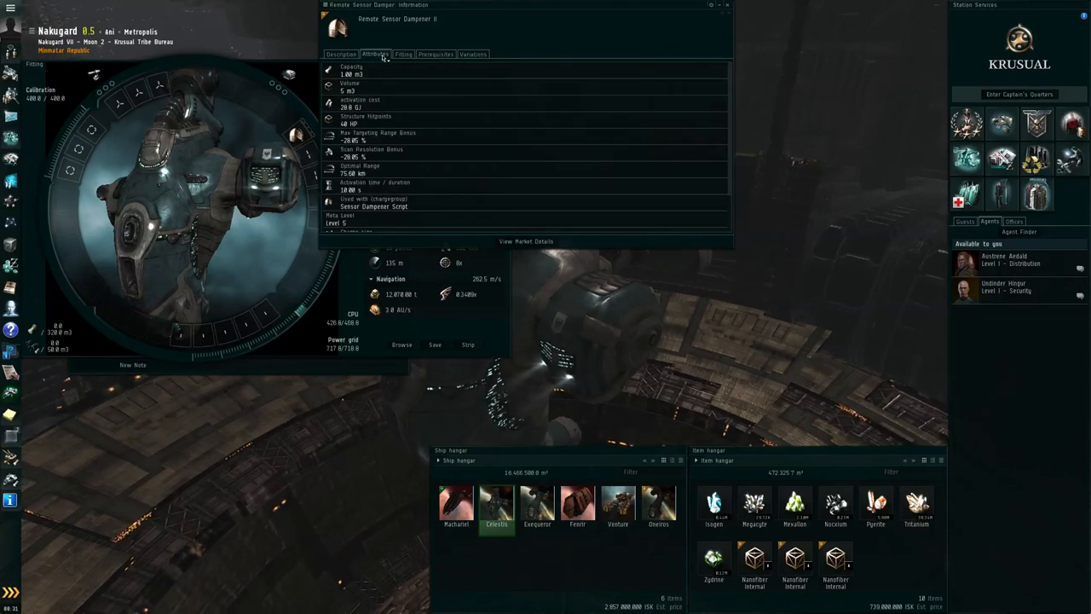
mouse_move(383, 57)
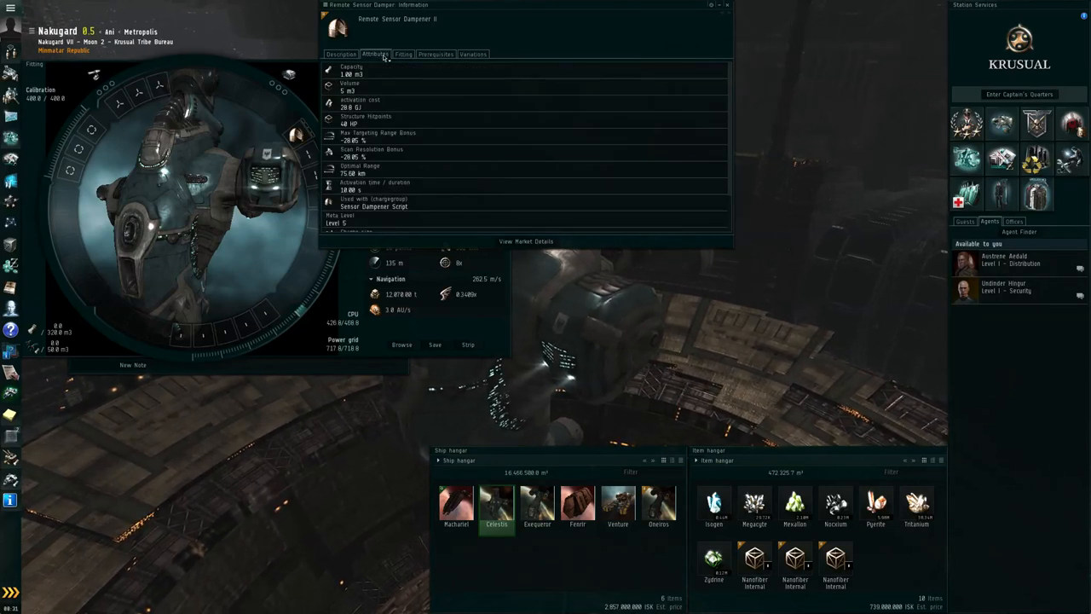
scroll(down, 3)
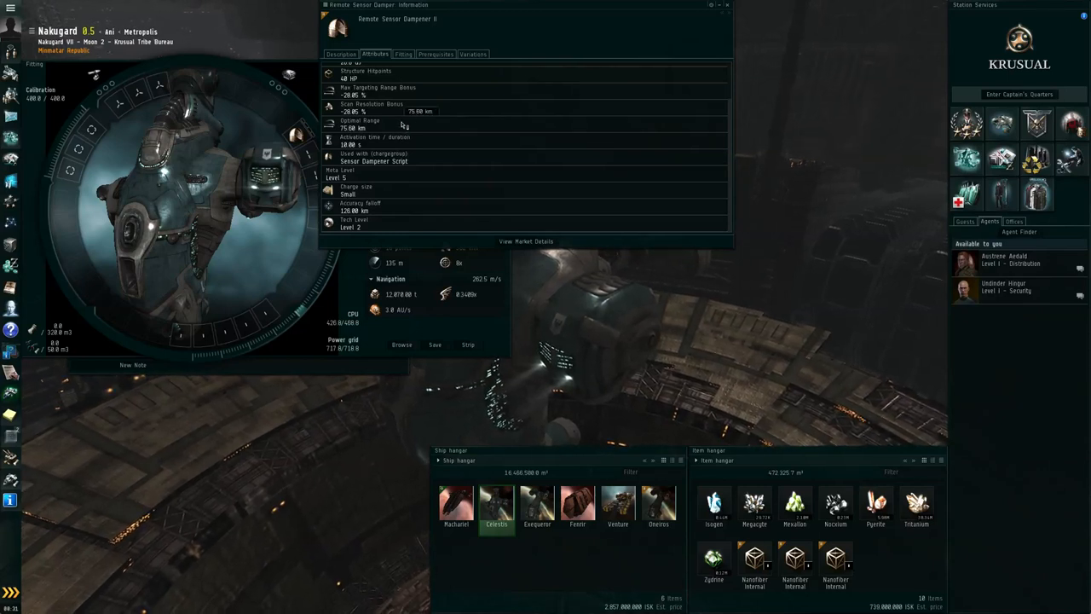
mouse_move(401, 210)
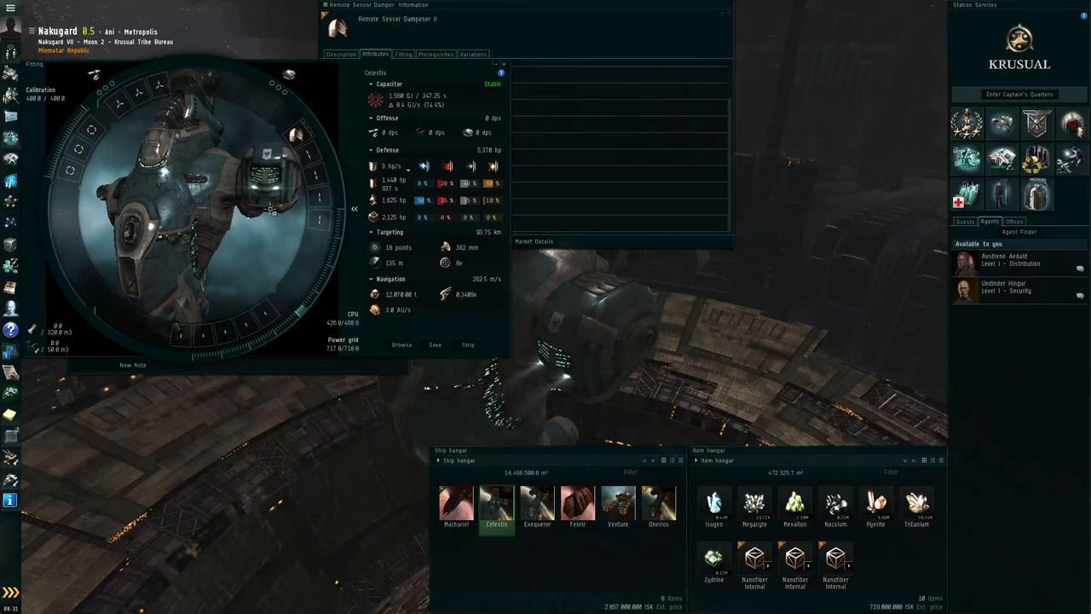
mouse_move(490, 239)
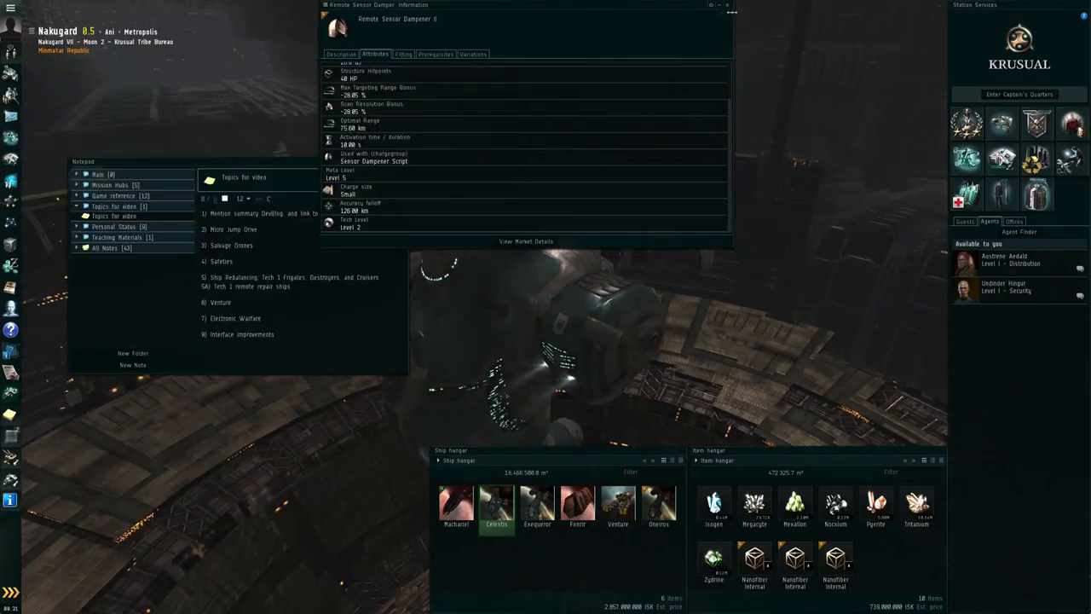
- Close the dampener info and split the Megacyte stack into two stacks
click(728, 6)
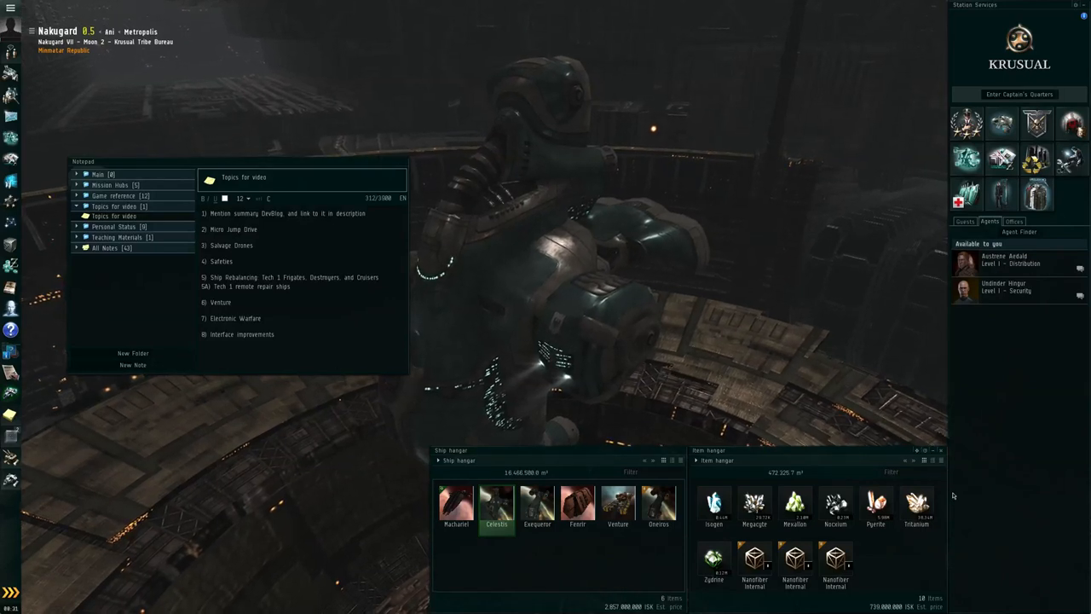
mouse_move(714, 503)
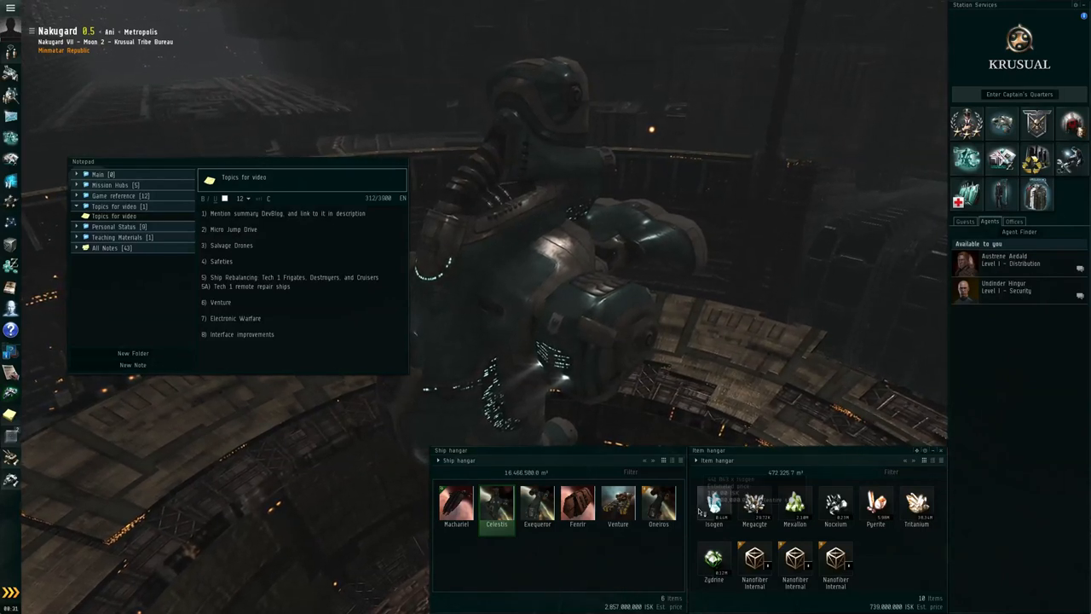
click(753, 503)
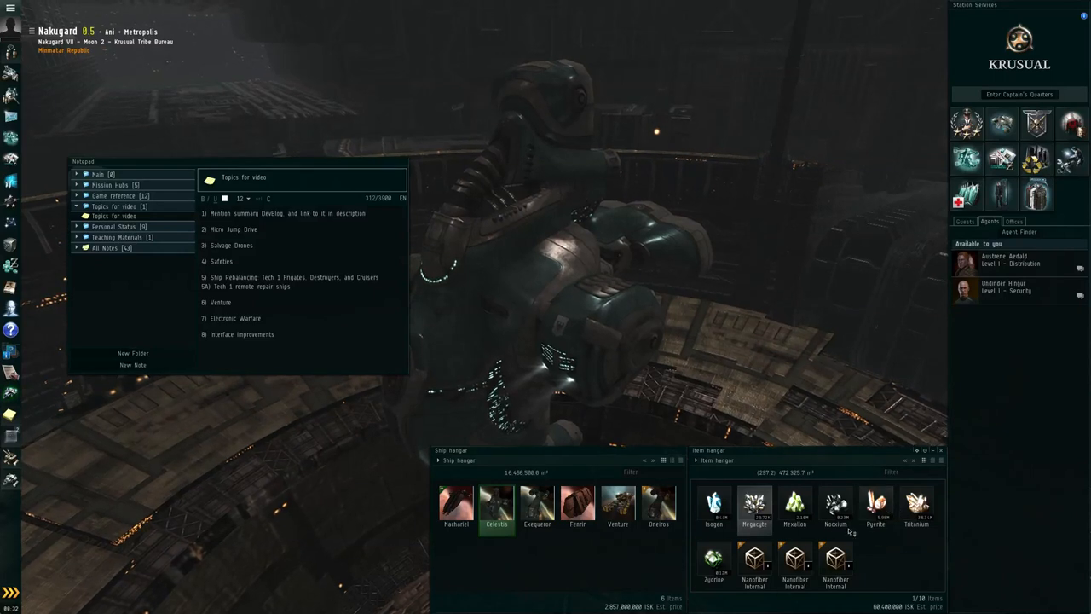
mouse_move(754, 508)
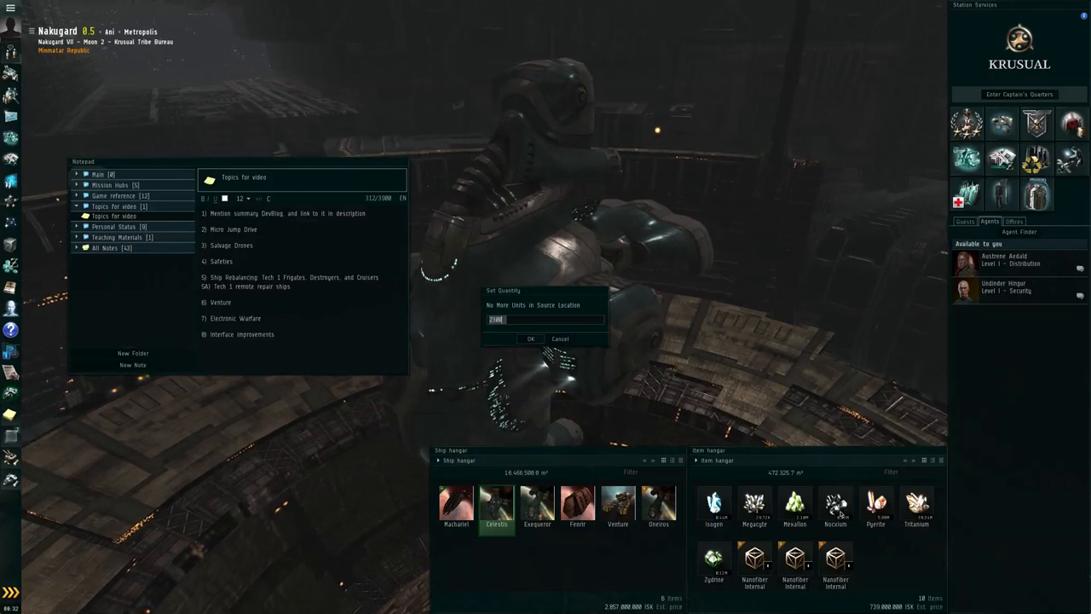
click(530, 338)
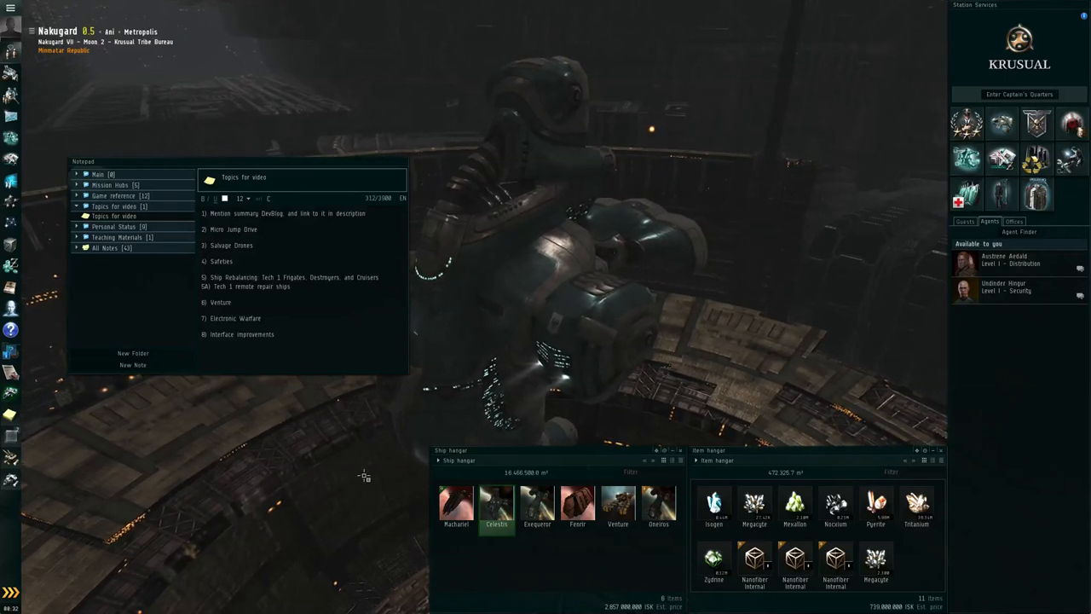
- Undock from Nakugard VII – Moon 2 and close the notepad
click(18, 584)
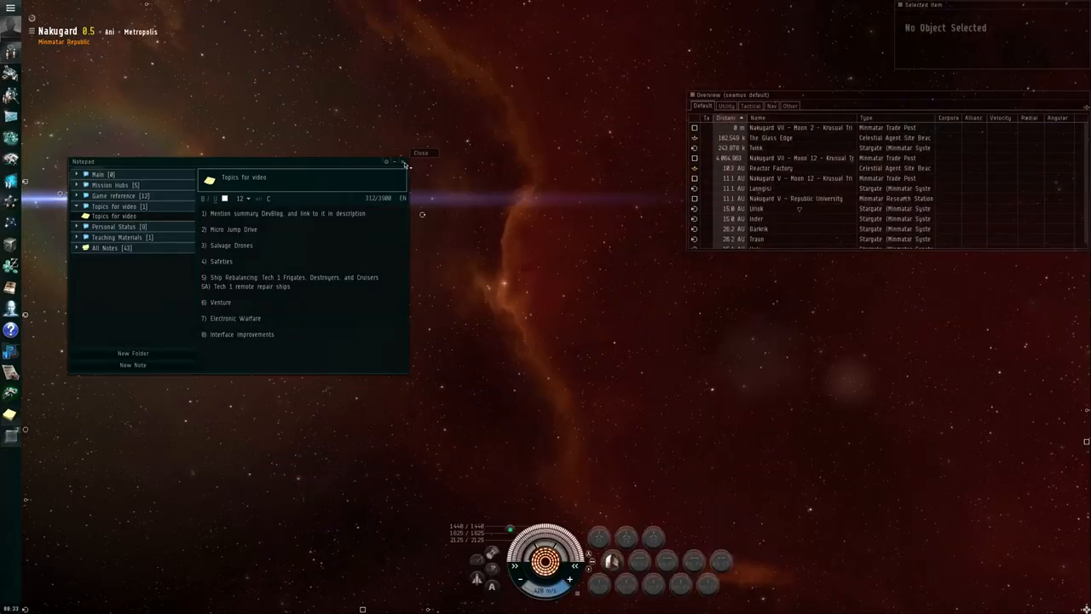
click(421, 153)
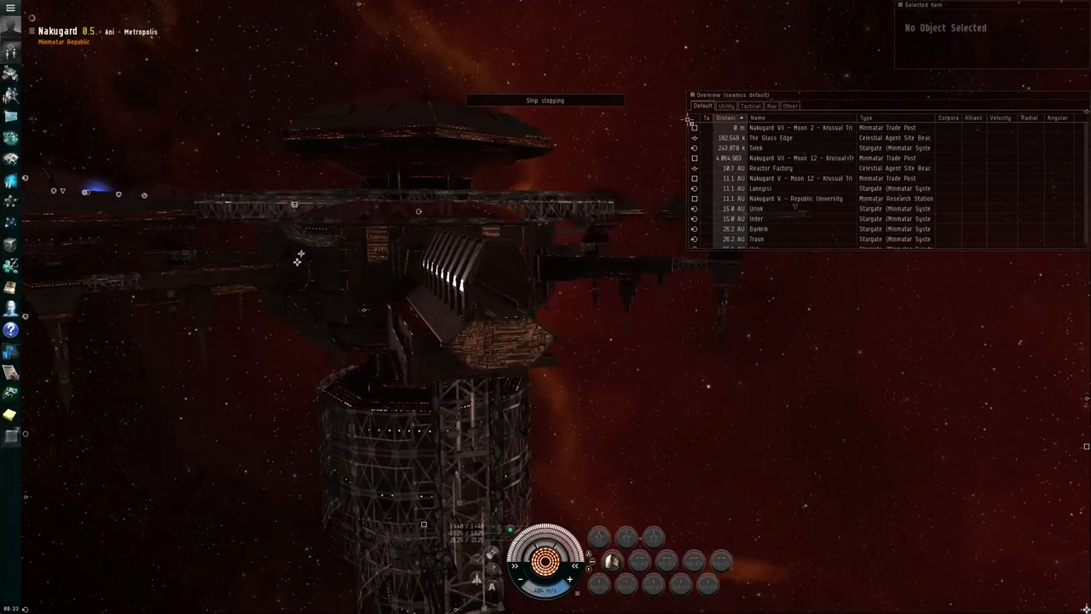